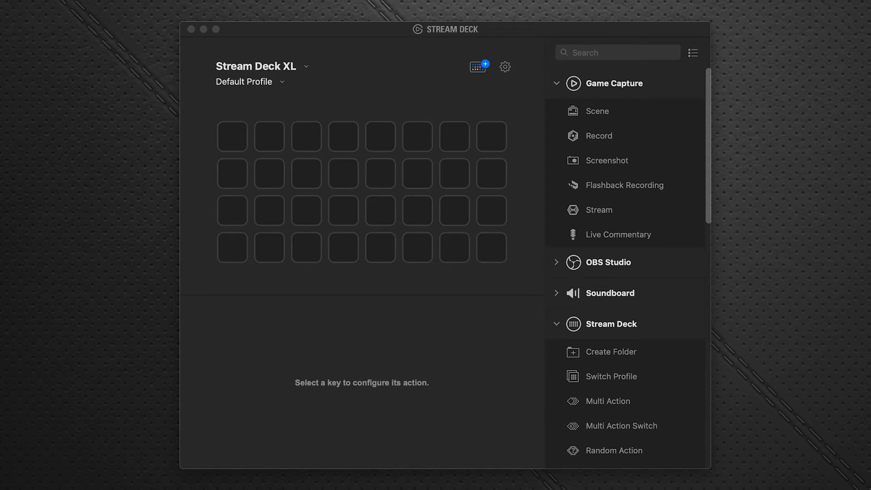
pyautogui.moveTo(437, 89)
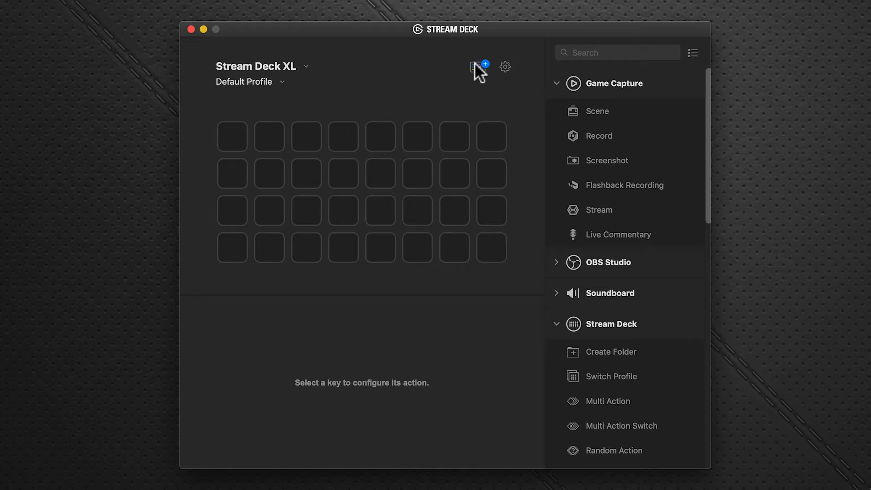
pyautogui.moveTo(477, 75)
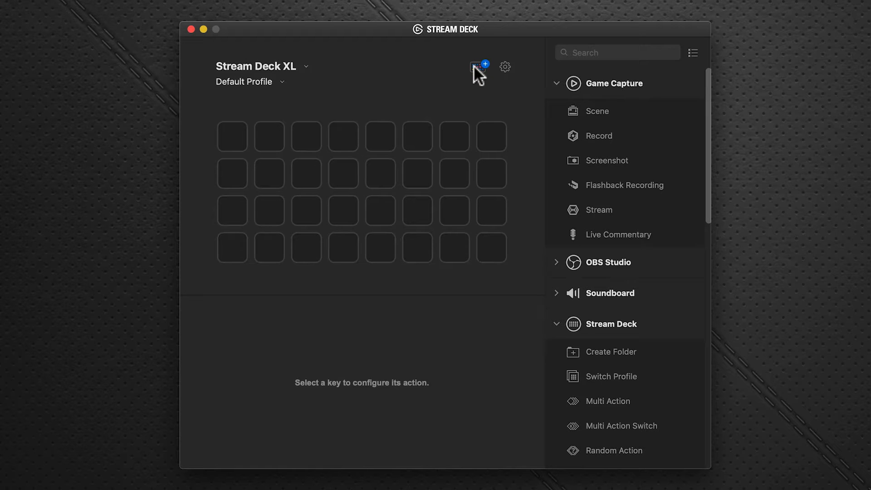
# Search the plugin store for 'midi' and confirm installing the Midi plugin
pyautogui.click(476, 67)
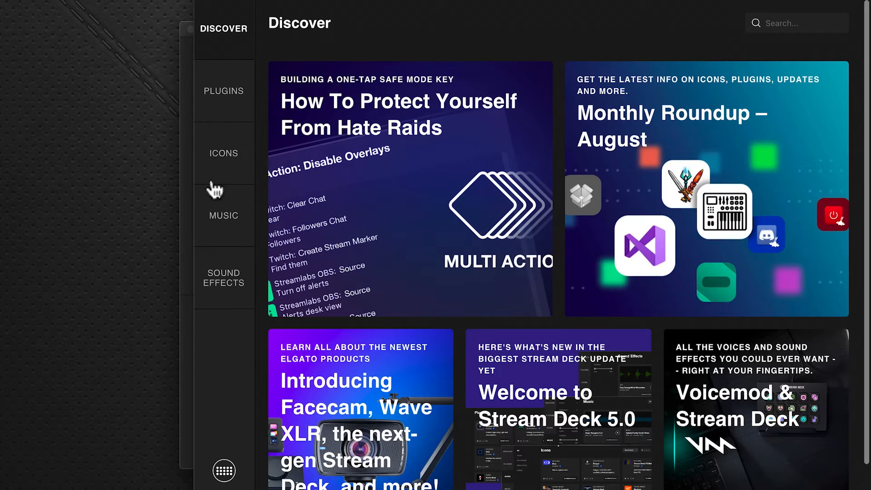
pyautogui.click(223, 91)
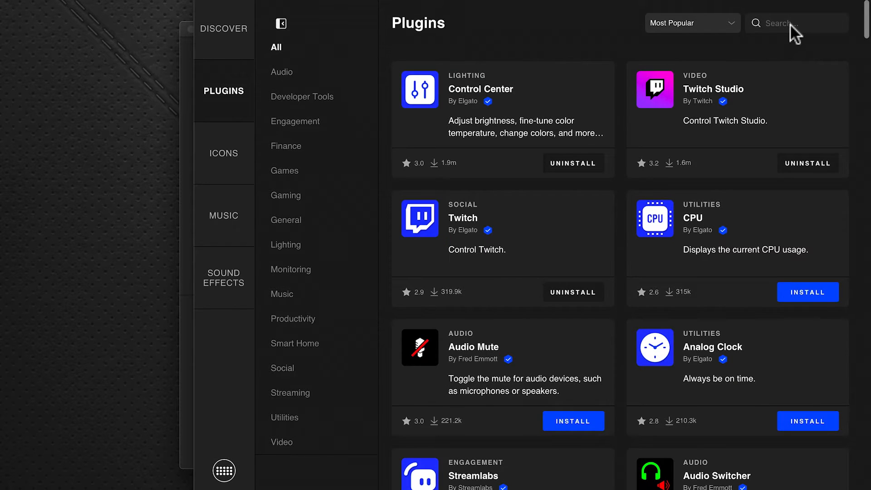
pyautogui.write('midi')
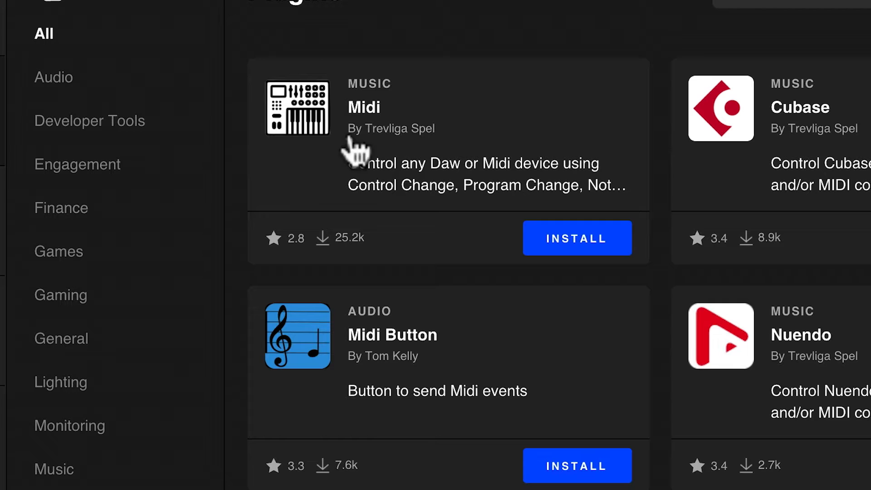
pyautogui.click(577, 238)
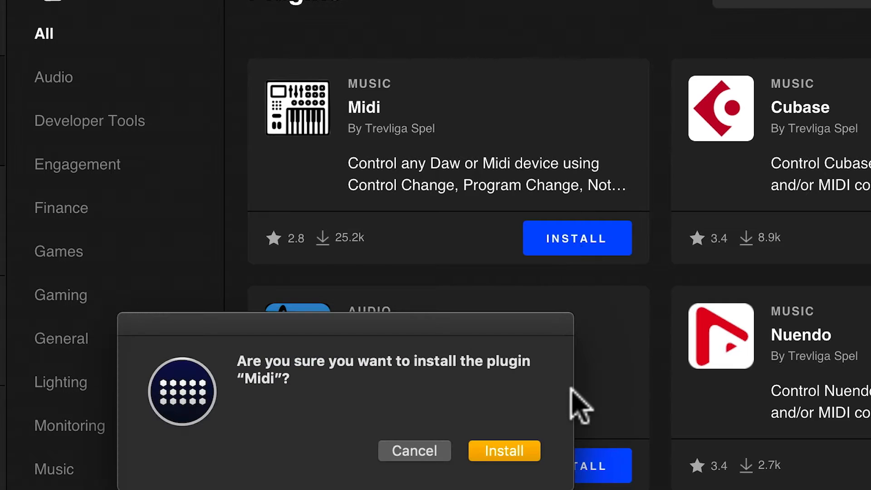
pyautogui.click(503, 450)
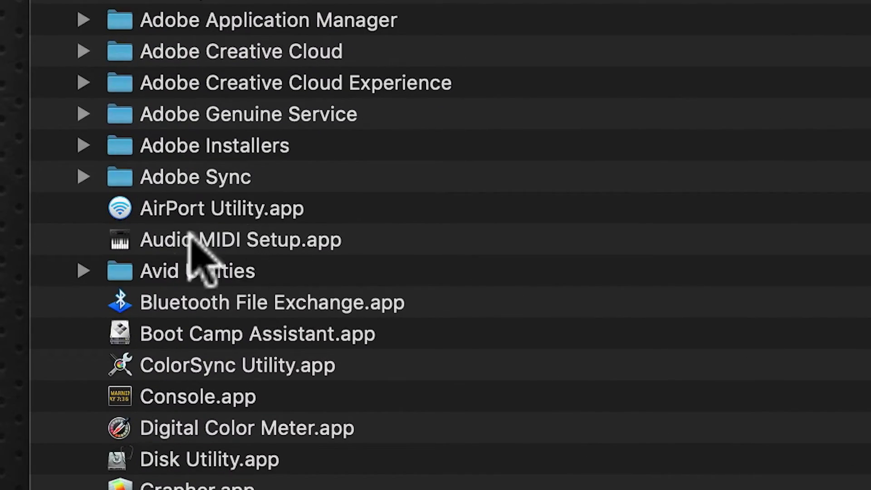
# Launch Audio MIDI Setup.app from the Utilities folder to show MIDI Studio
pyautogui.click(240, 240)
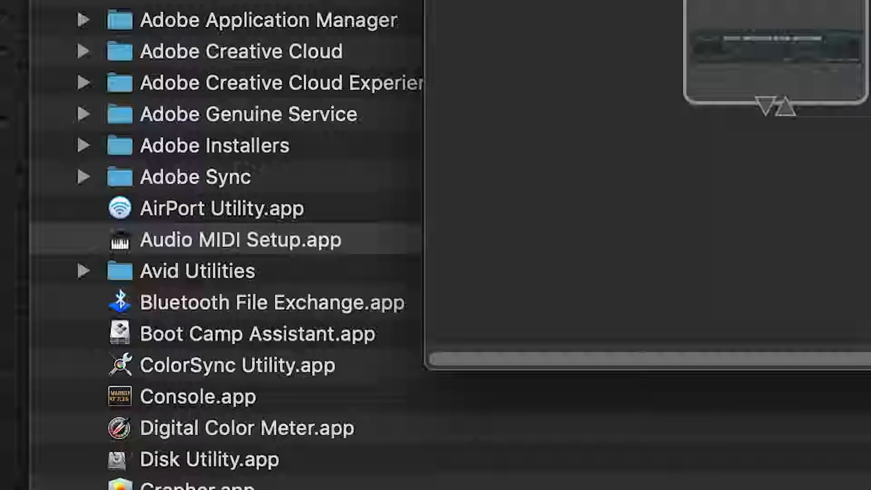
pyautogui.doubleClick(240, 239)
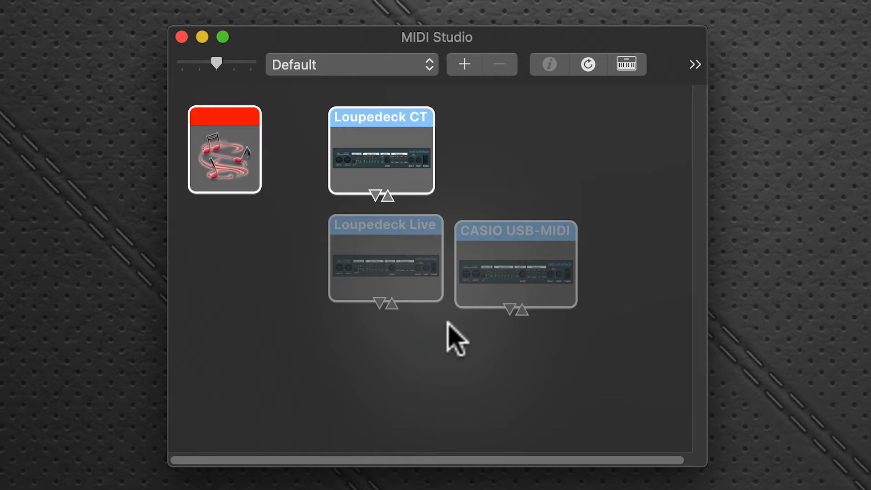
# Select the IAC Driver device and bring up its Properties window
pyautogui.click(224, 150)
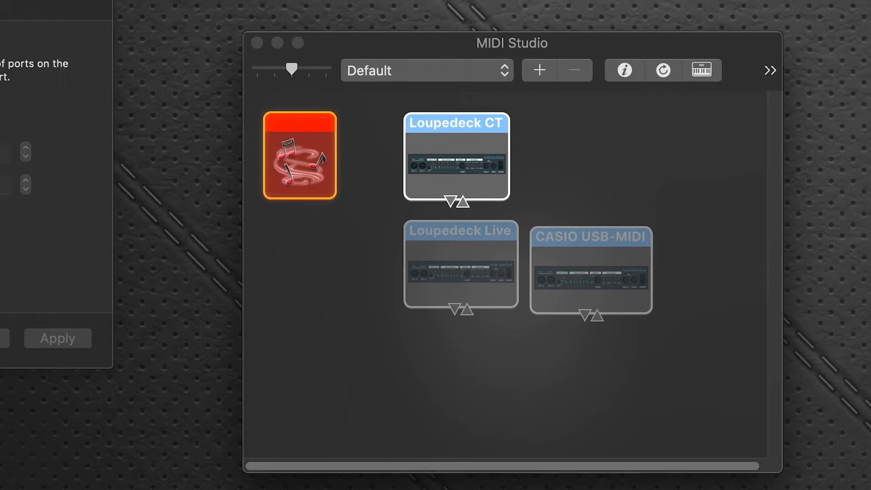
pyautogui.doubleClick(299, 156)
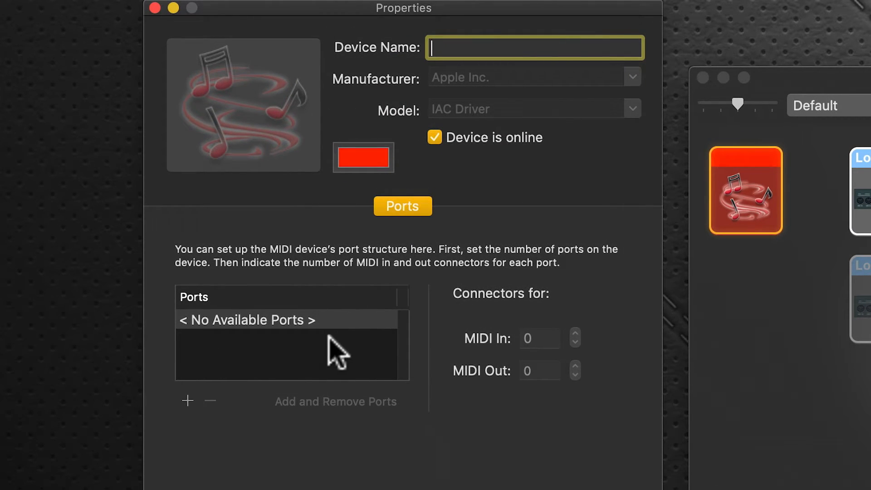
pyautogui.moveTo(346, 57)
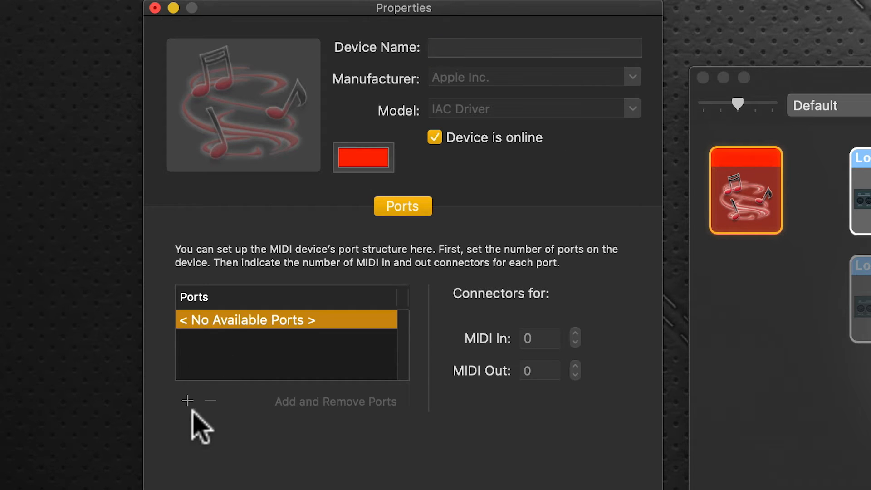
# Add a first IAC Driver port named Mackie2Daw
pyautogui.click(188, 401)
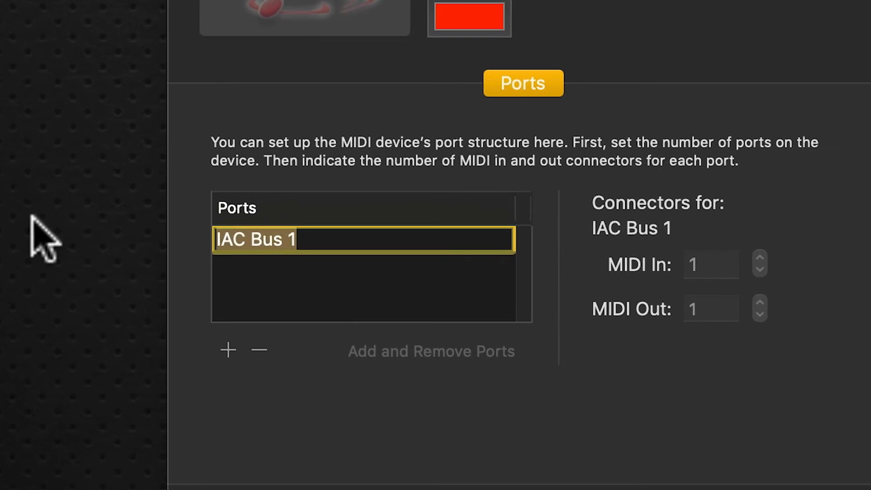
pyautogui.write('Mackie')
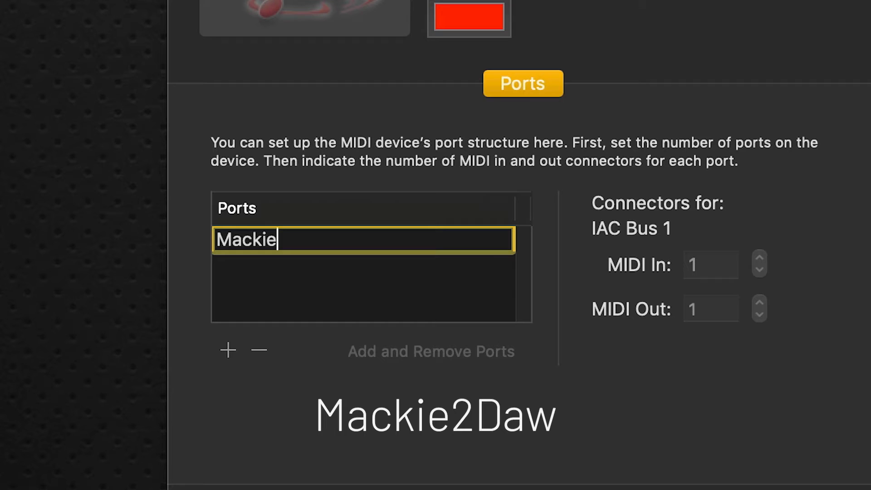
pyautogui.write('2Da')
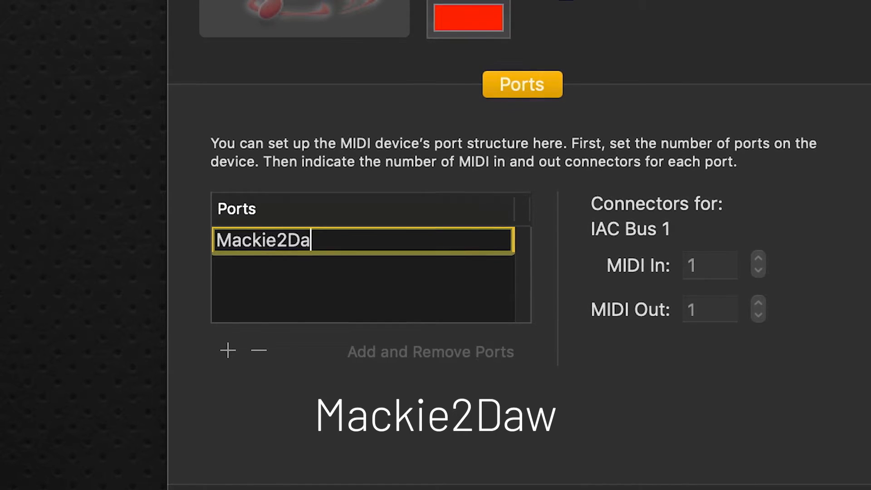
pyautogui.write('w')
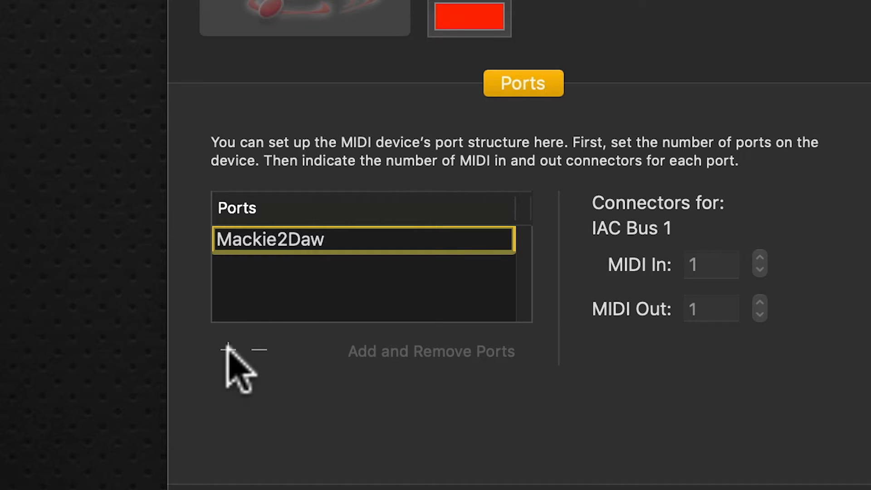
# Add a second IAC Driver port and rename it Daw2Mackie
pyautogui.click(228, 350)
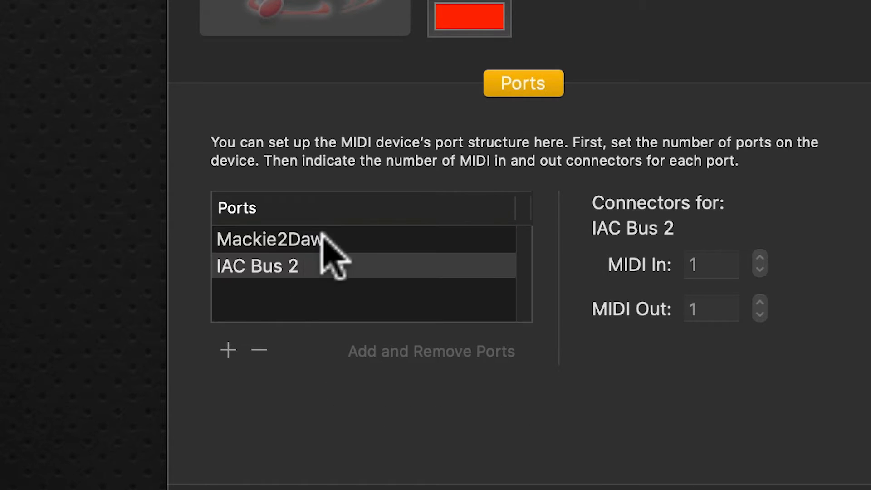
pyautogui.doubleClick(257, 265)
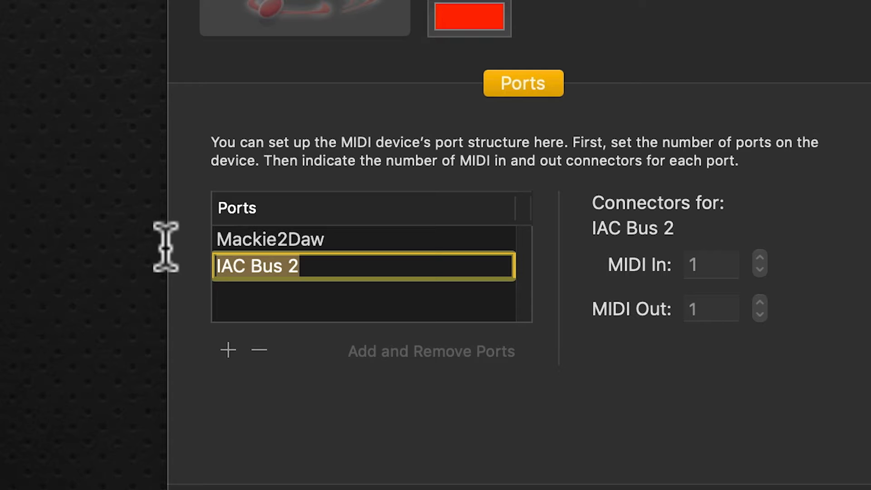
pyautogui.write('D')
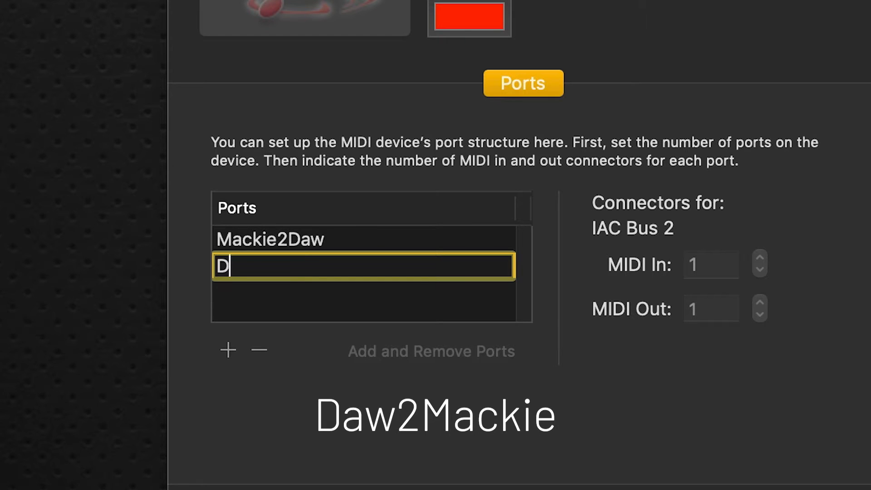
pyautogui.write('aw2M')
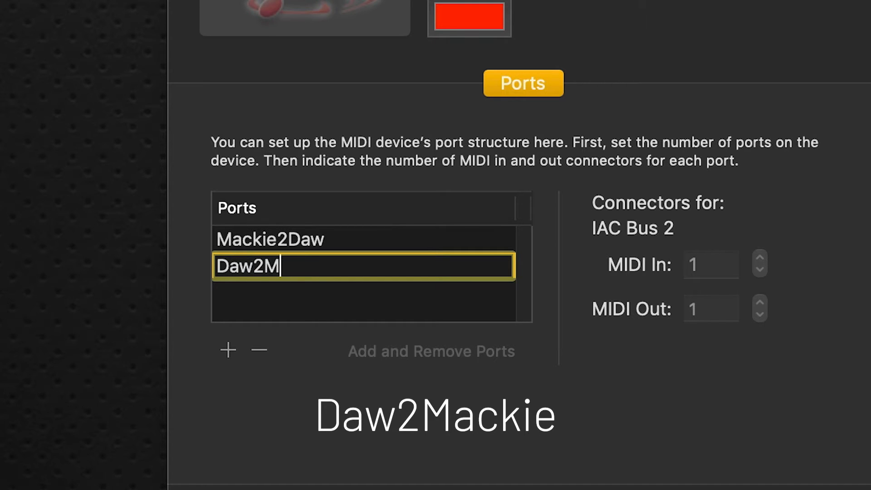
pyautogui.write('ackie')
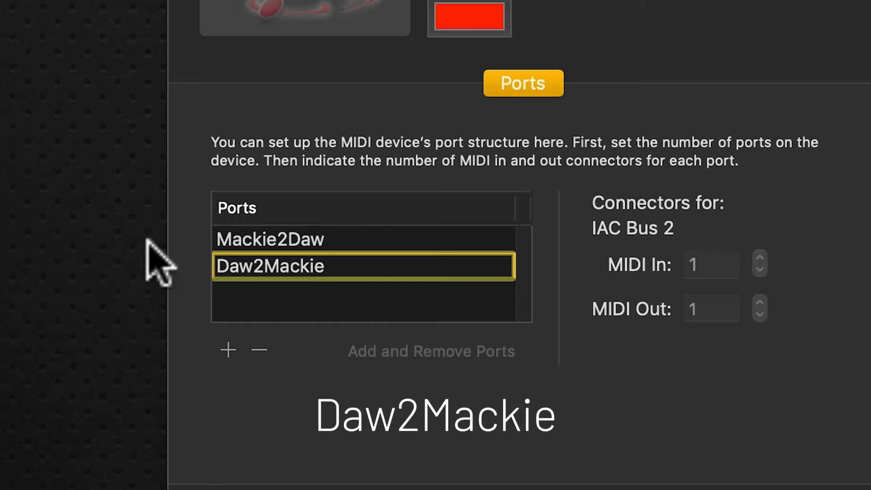
pyautogui.moveTo(236, 376)
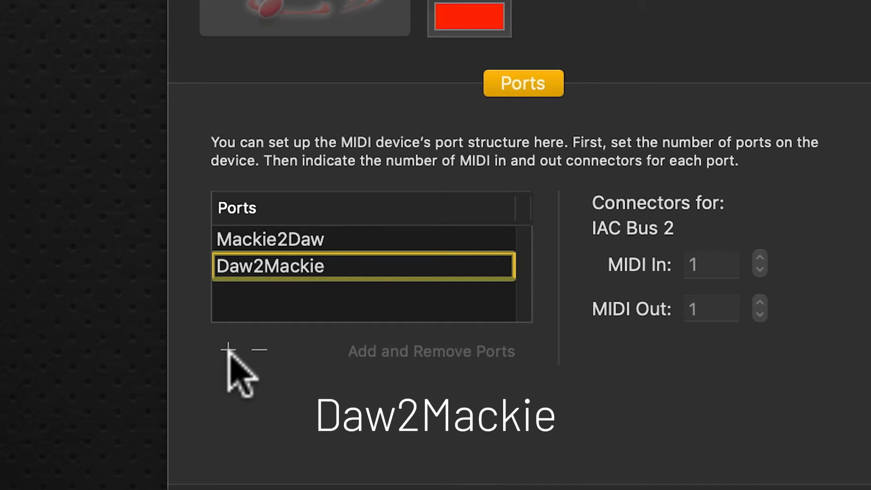
# Add a third IAC Driver port and name it StreamDeck2DawTrack
pyautogui.click(228, 350)
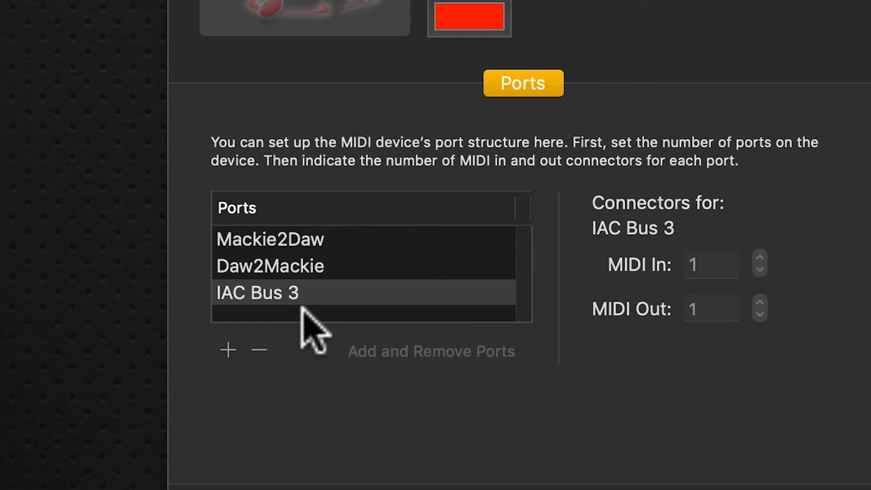
pyautogui.doubleClick(258, 293)
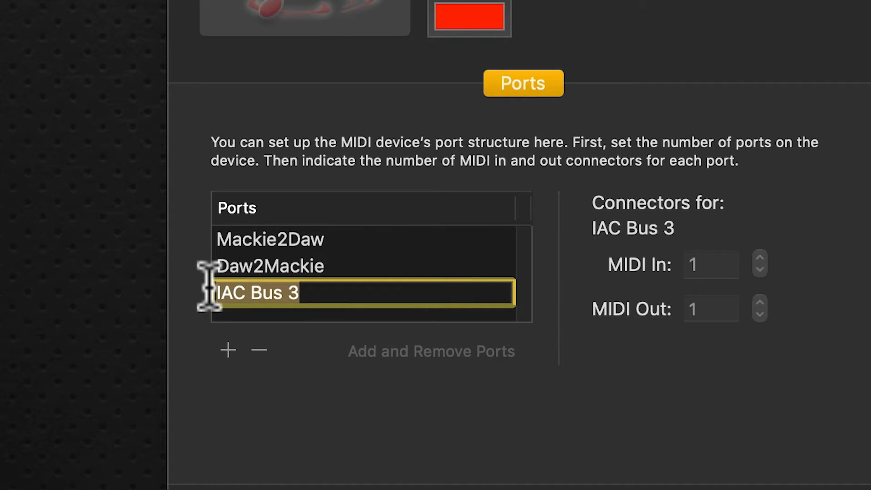
pyautogui.write('S')
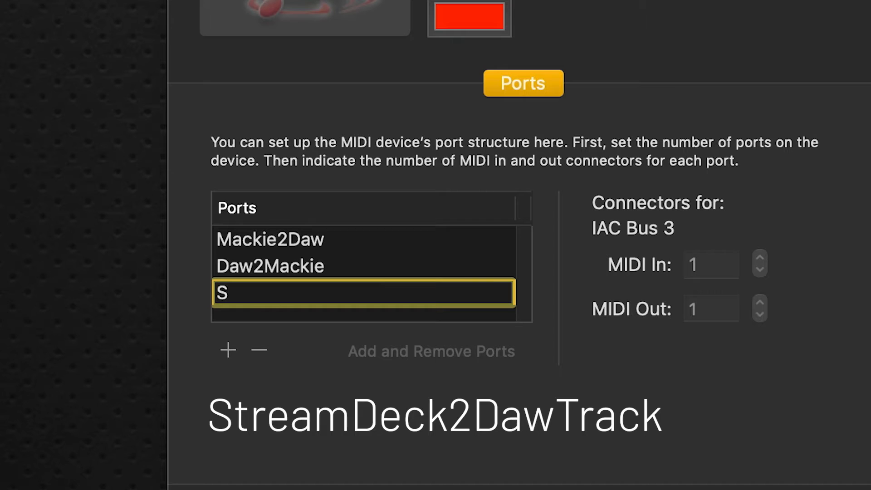
pyautogui.write('treamDeck2')
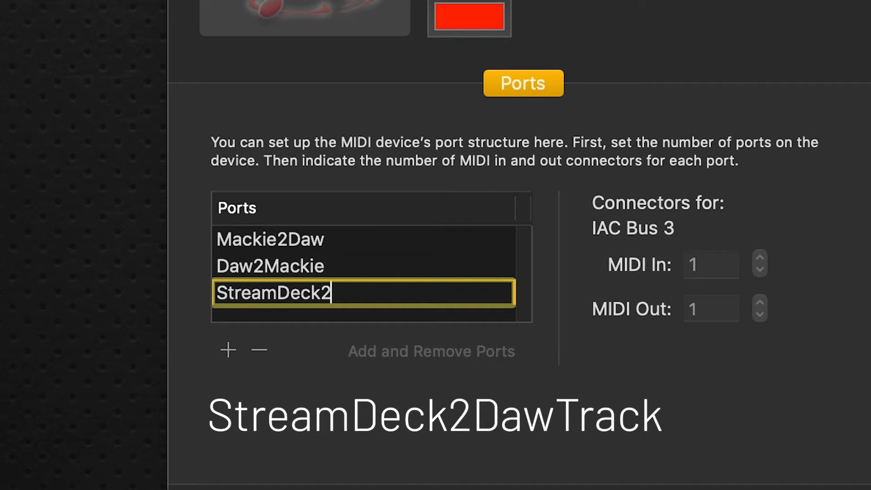
pyautogui.write('Da')
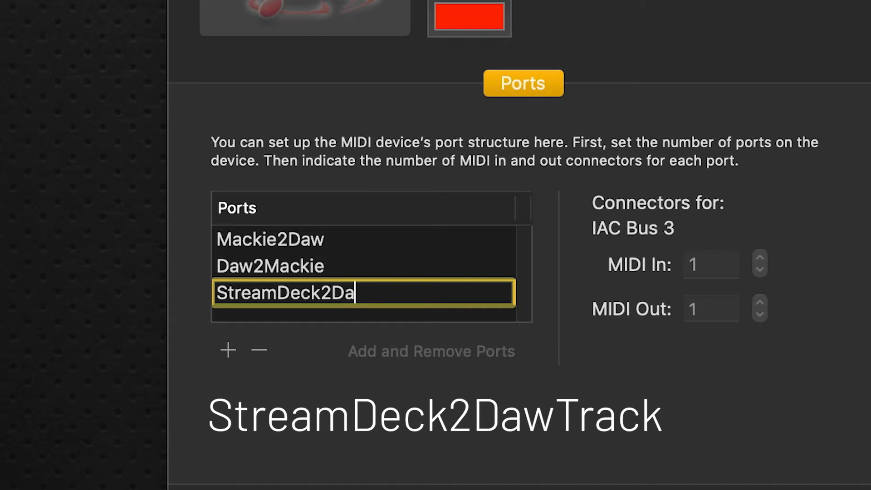
pyautogui.write('Tra')
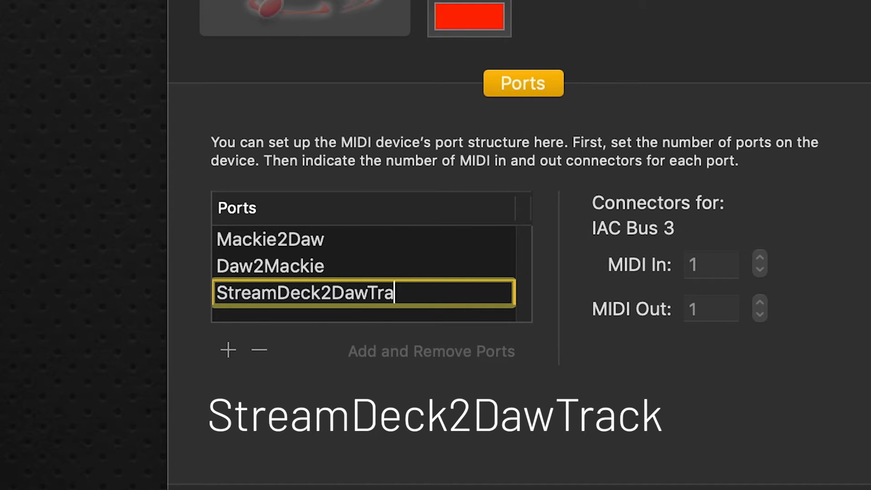
pyautogui.write('ck')
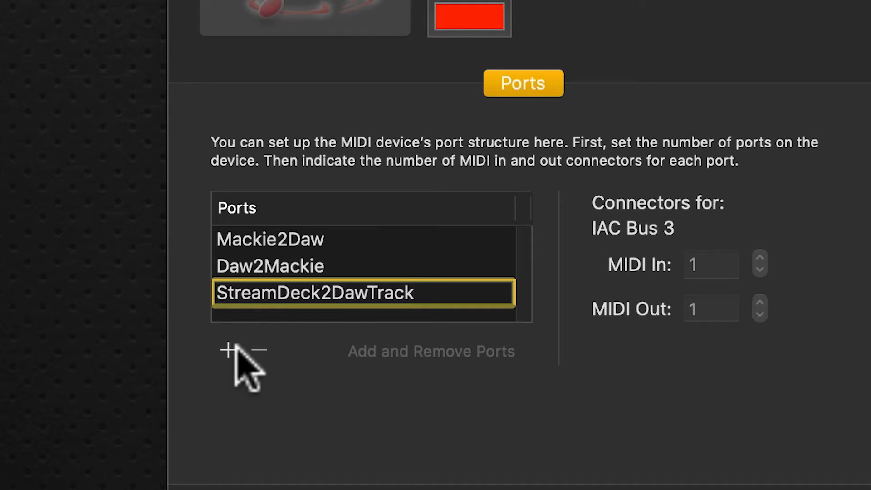
# Add a fourth IAC Driver port and name it DawTrack2StreamDeck
pyautogui.click(227, 350)
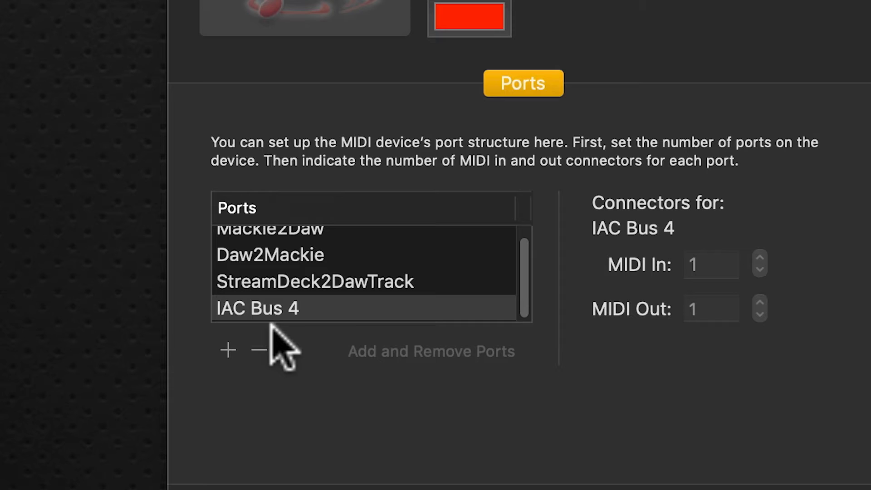
pyautogui.doubleClick(258, 309)
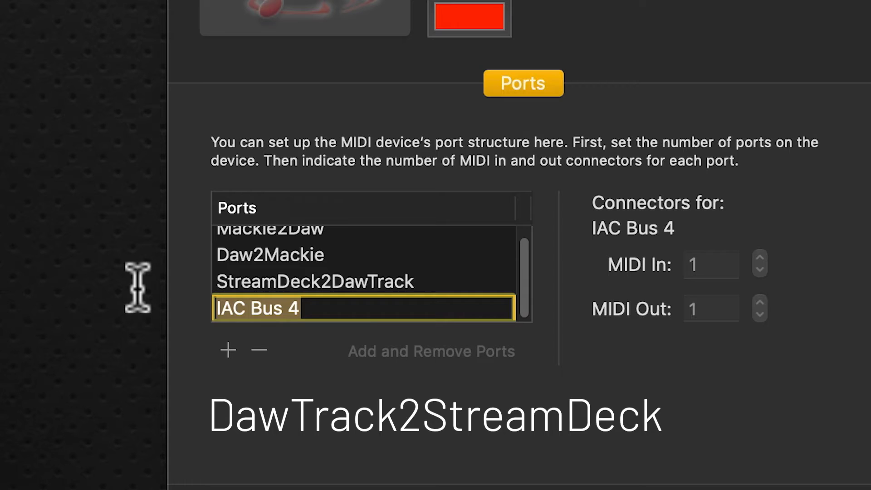
pyautogui.write('Daw')
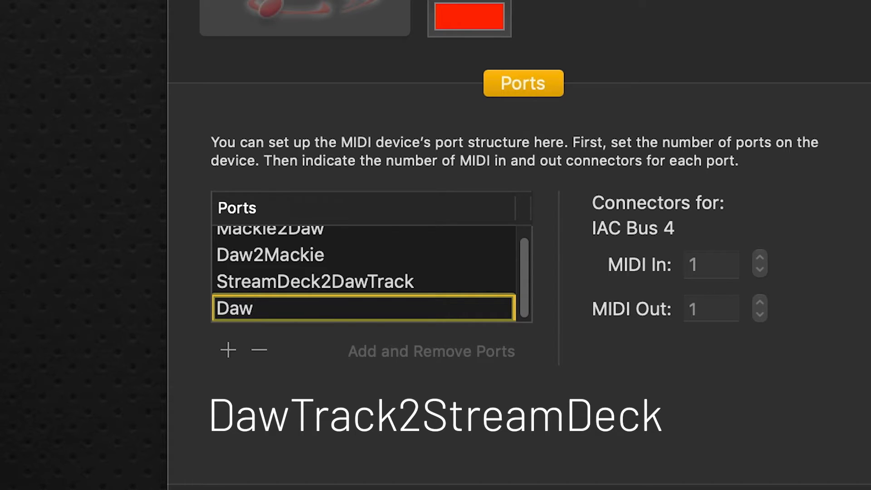
pyautogui.write('Track')
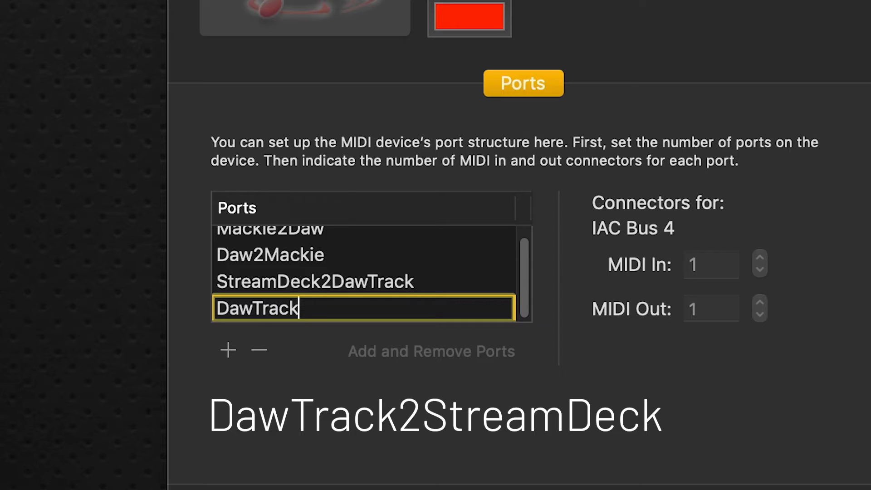
pyautogui.write('2Stre')
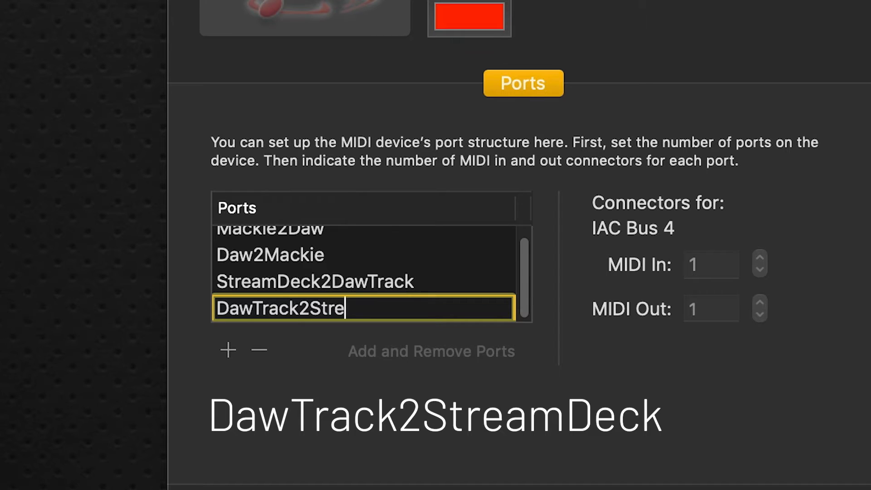
pyautogui.write('amDeck')
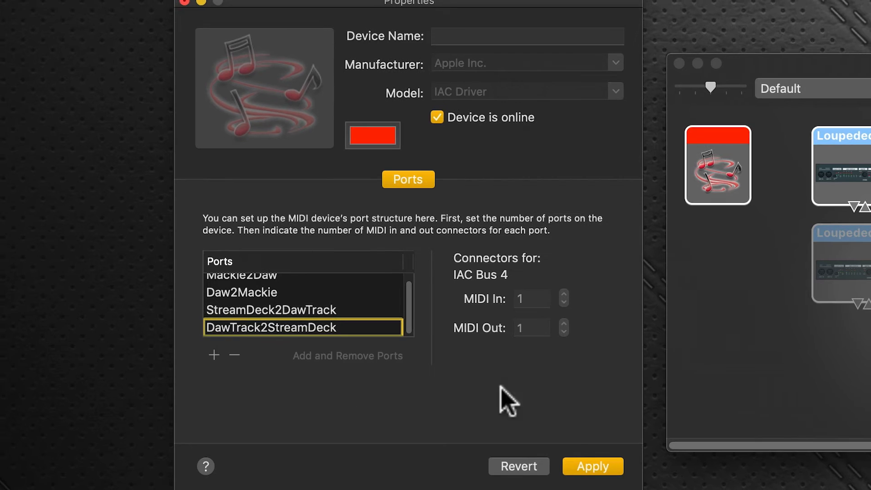
# Apply the IAC Driver's four-port configuration so the port names are saved
pyautogui.click(592, 466)
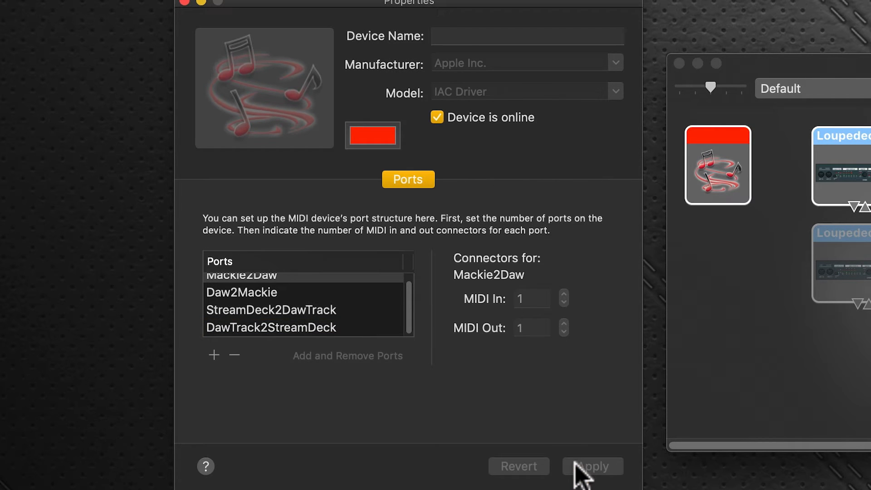
pyautogui.moveTo(258, 372)
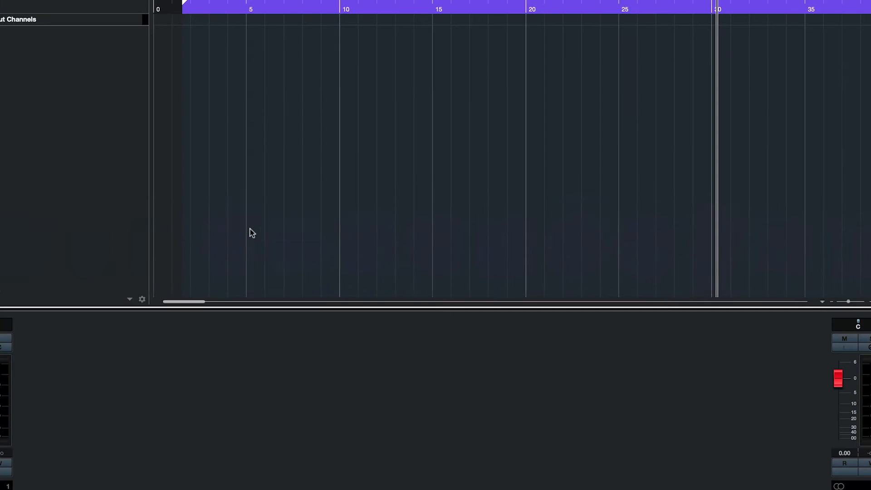
# Bring up the MIDI Port Setup page in Cubase's Studio Setup
pyautogui.click(380, 16)
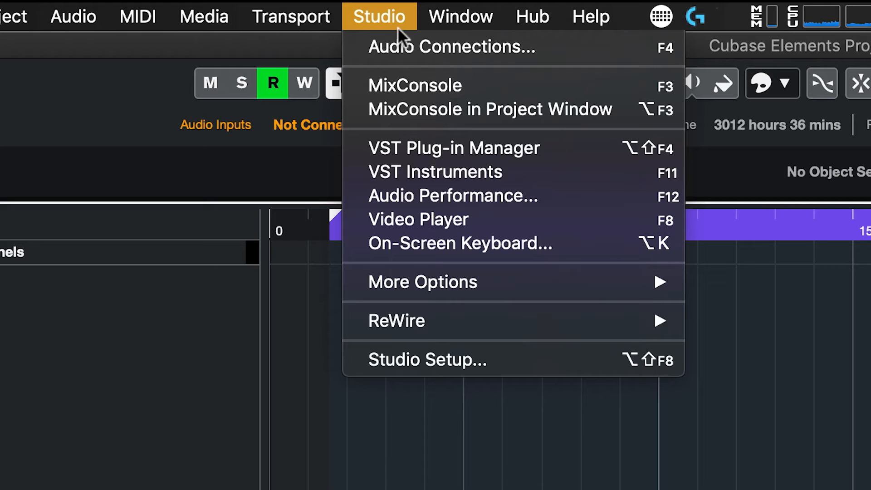
pyautogui.click(428, 359)
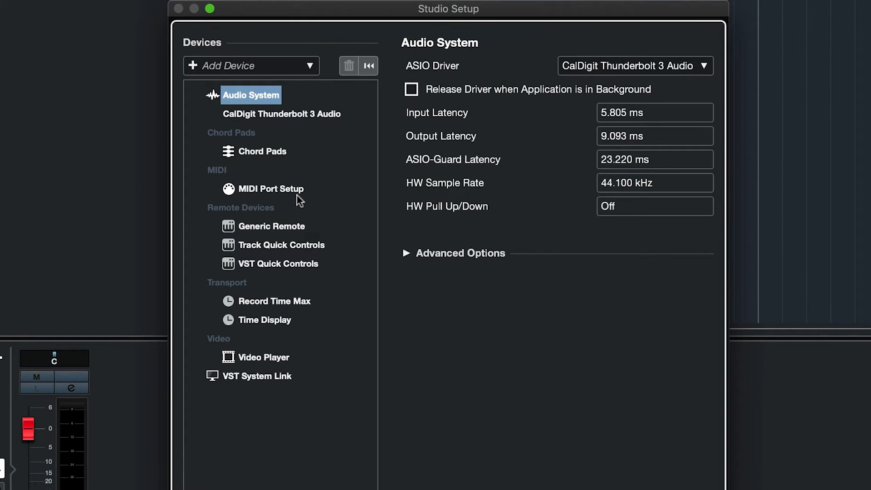
pyautogui.click(271, 188)
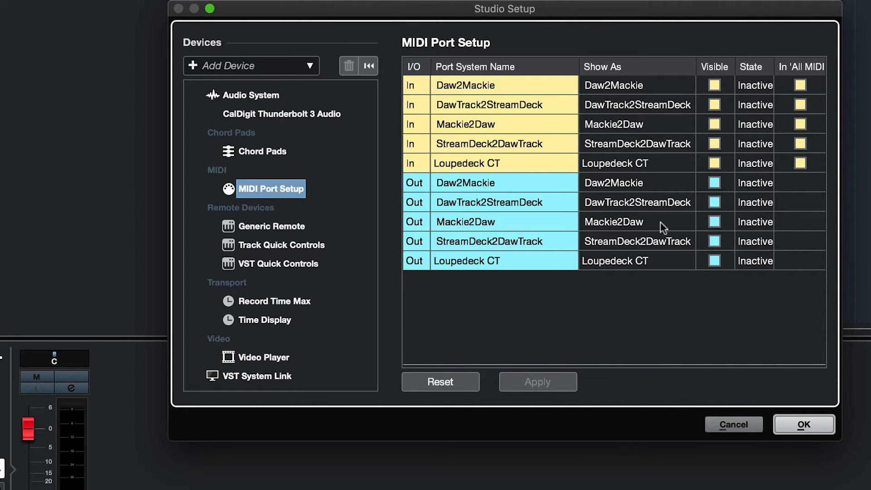
pyautogui.moveTo(505, 157)
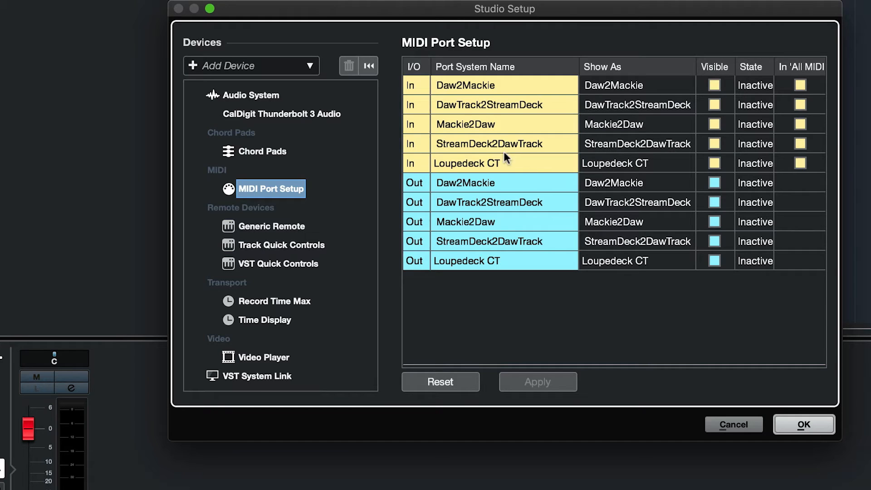
pyautogui.moveTo(460, 124)
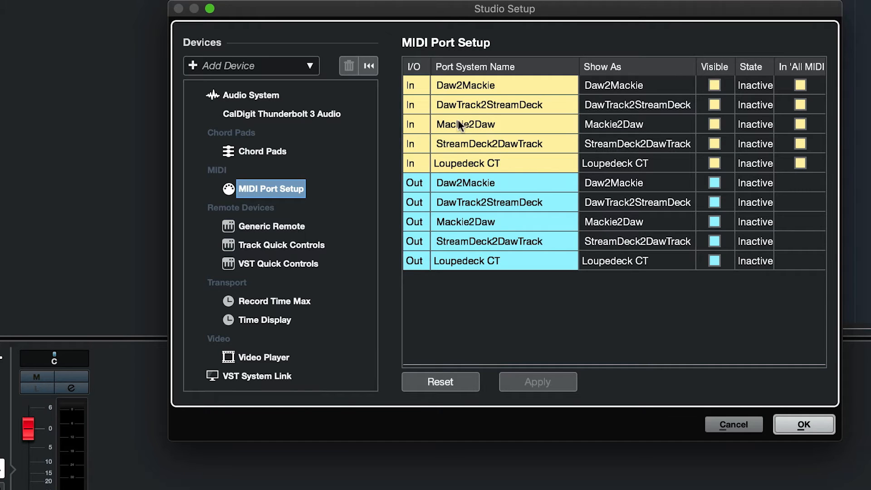
pyautogui.moveTo(439, 126)
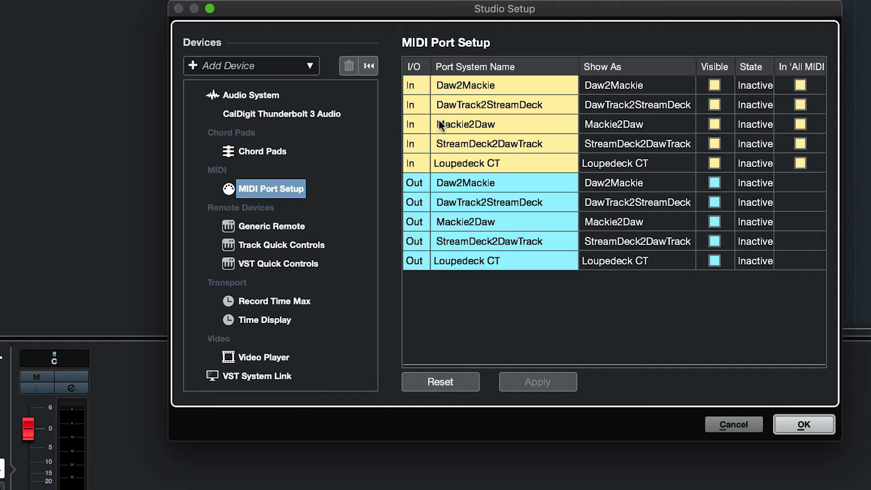
pyautogui.moveTo(485, 138)
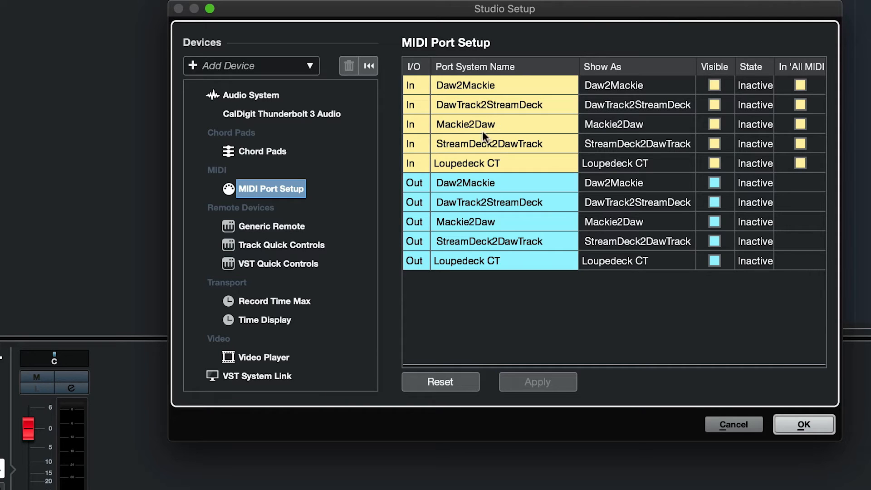
pyautogui.moveTo(551, 142)
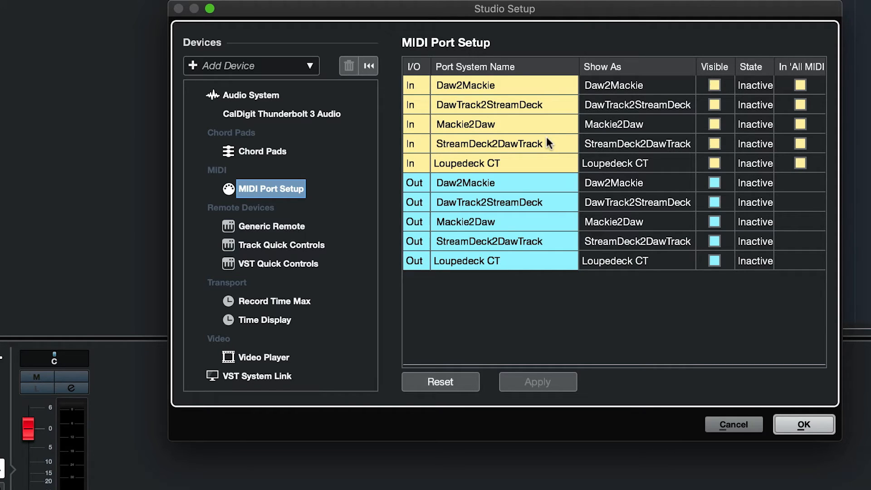
pyautogui.moveTo(486, 183)
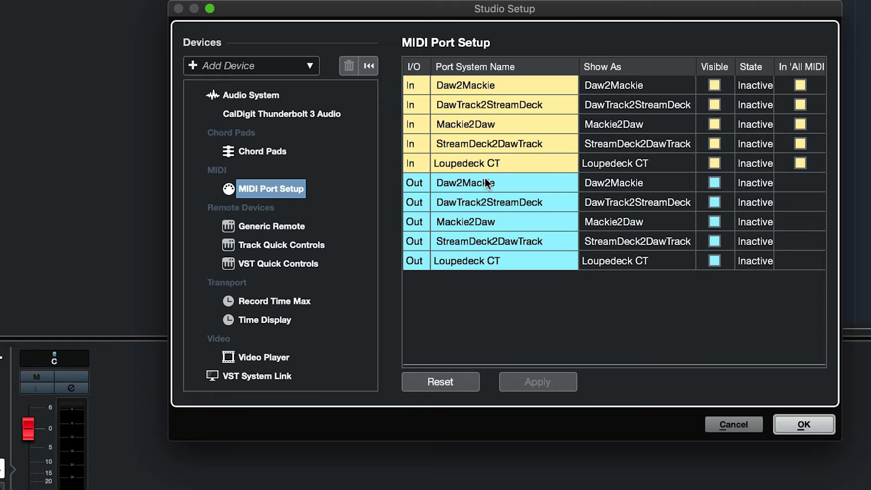
pyautogui.moveTo(558, 204)
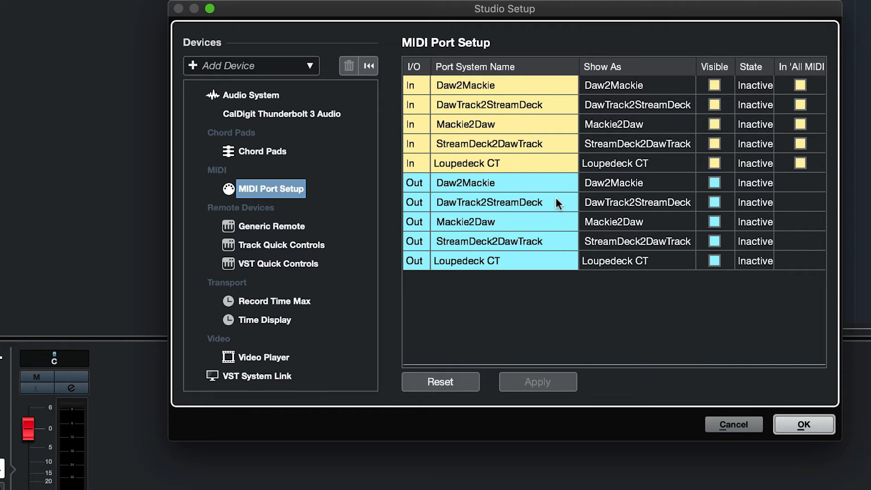
pyautogui.moveTo(453, 128)
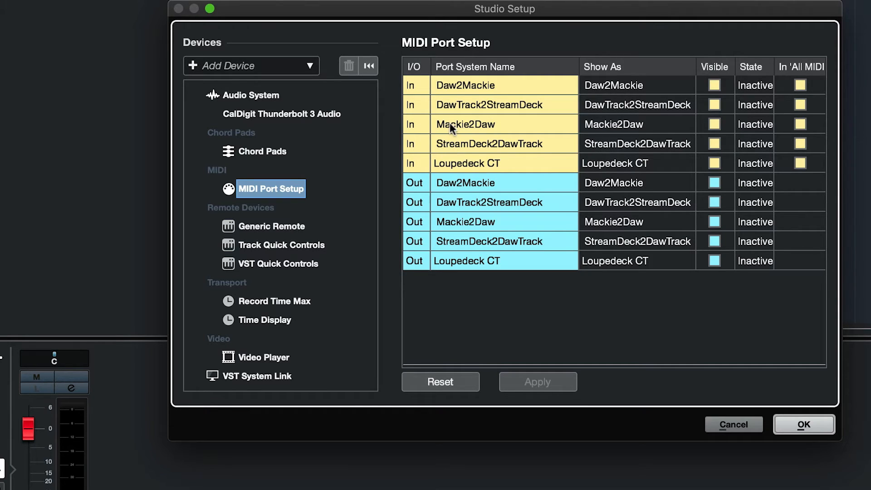
pyautogui.moveTo(517, 124)
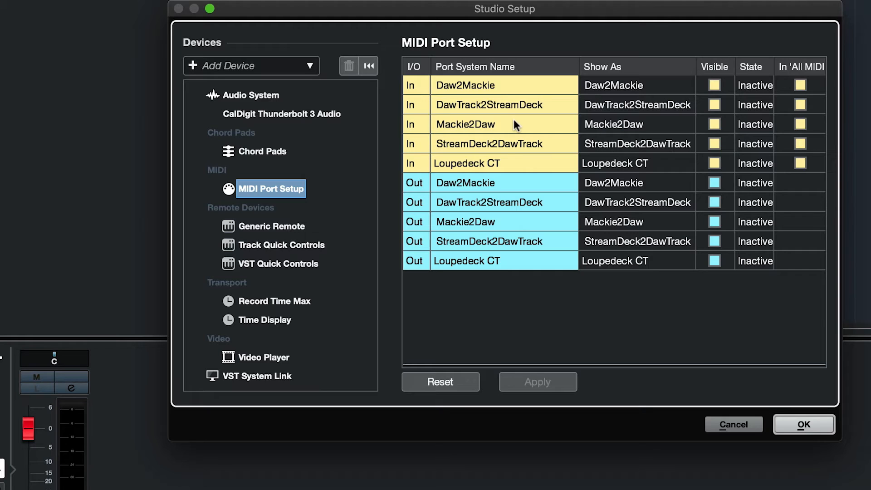
# Adjust the Mackie2Daw and StreamDeck2DawTrack input rows, including StreamDeck2DawTrack in All MIDI Inputs
pyautogui.click(715, 124)
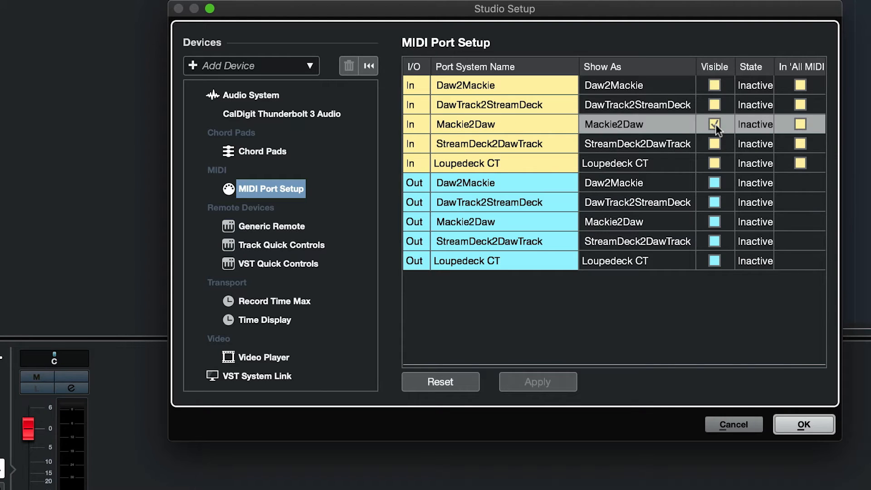
pyautogui.click(715, 124)
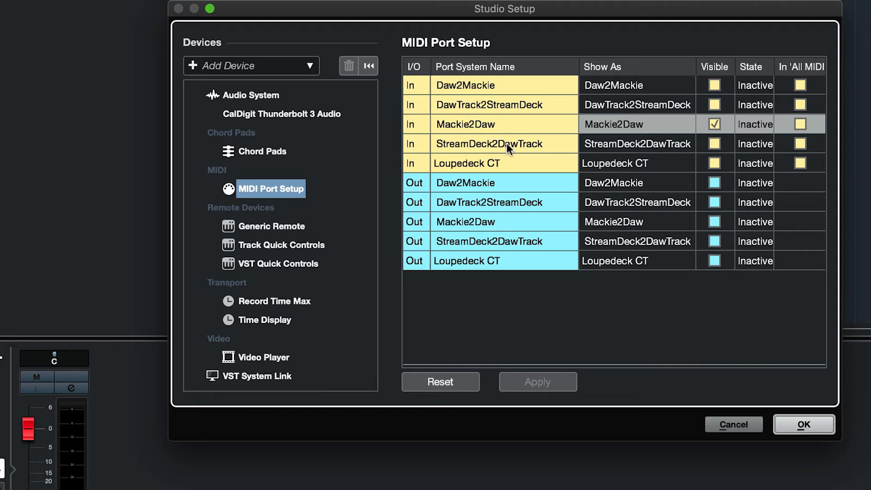
pyautogui.click(715, 143)
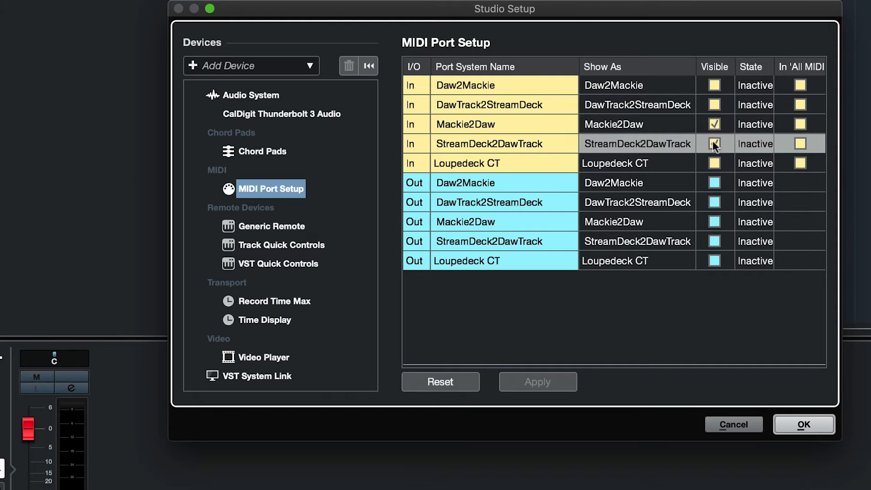
pyautogui.click(715, 143)
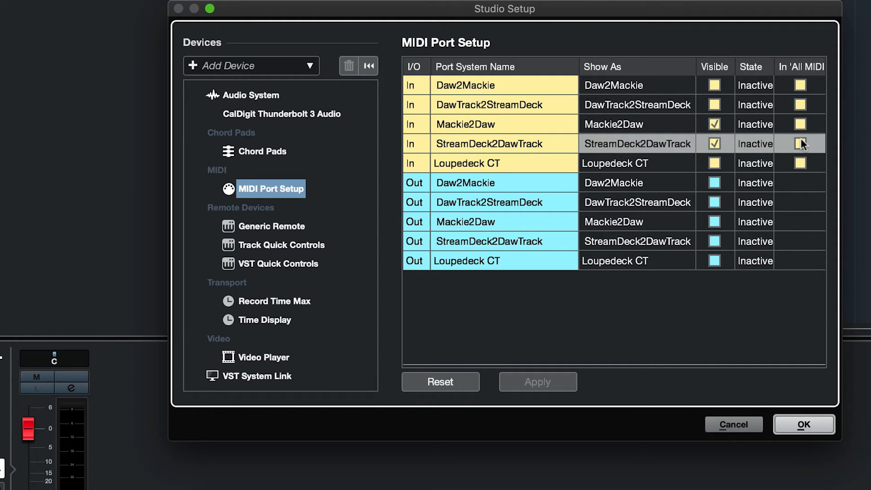
pyautogui.click(802, 143)
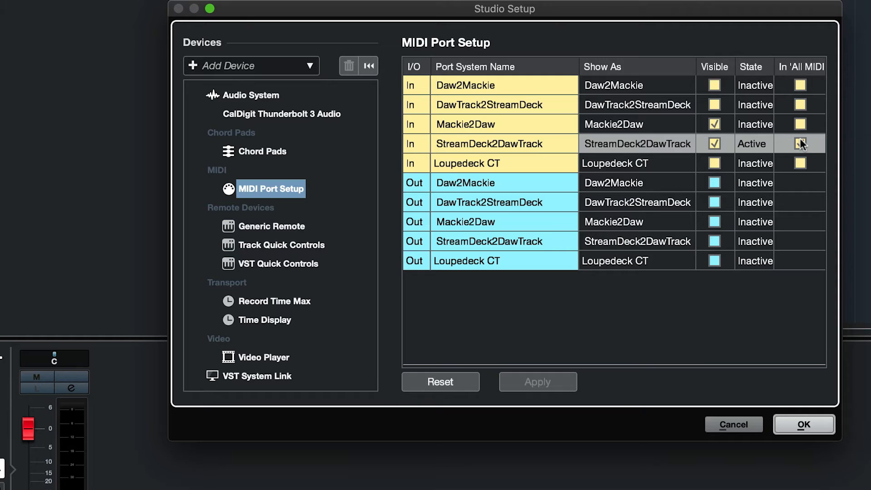
pyautogui.click(801, 144)
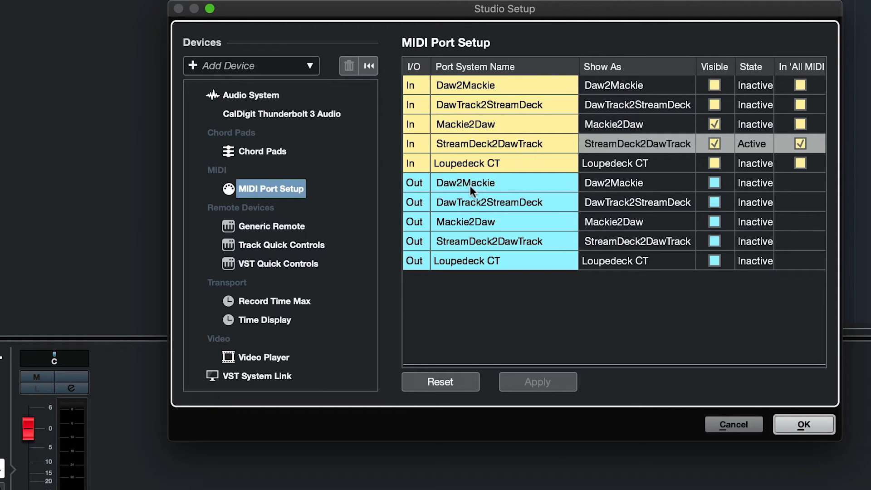
# Make the Daw2Mackie and DawTrack2StreamDeck output ports visible
pyautogui.click(714, 182)
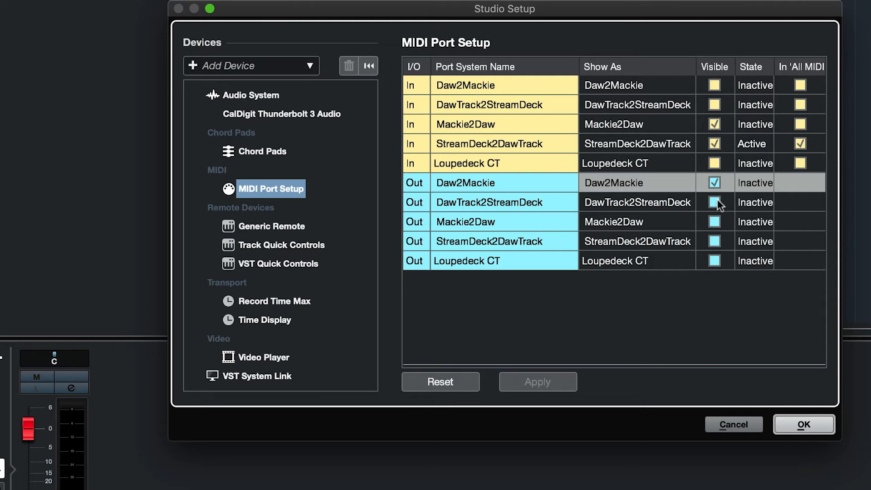
pyautogui.click(715, 202)
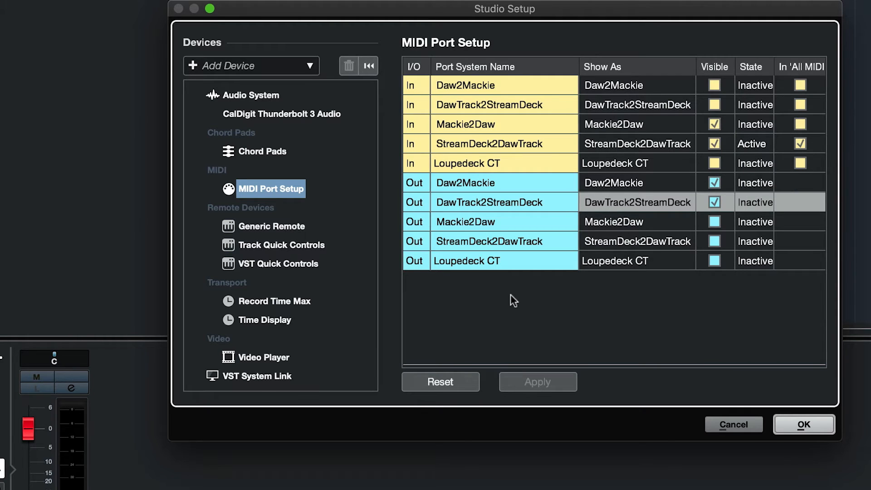
pyautogui.moveTo(245, 69)
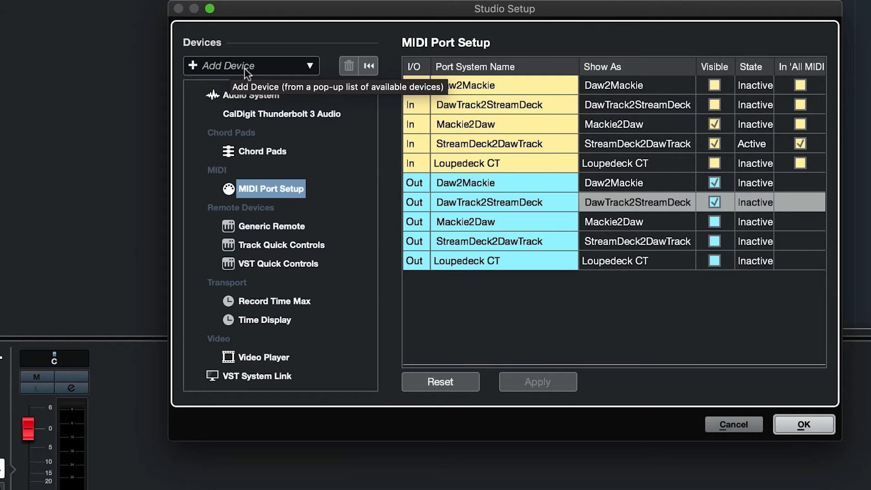
# Add a Mackie Control device with MIDI input Mackie2Daw and MIDI output Daw2Mackie
pyautogui.click(250, 65)
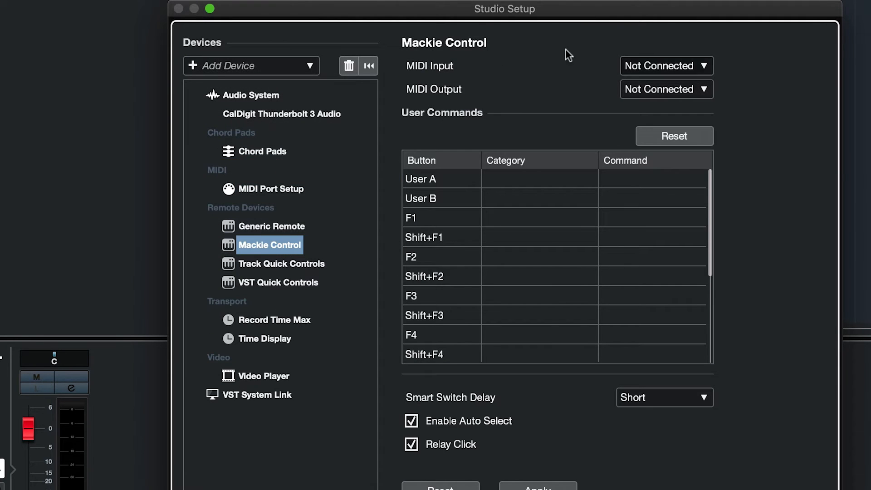
pyautogui.click(665, 65)
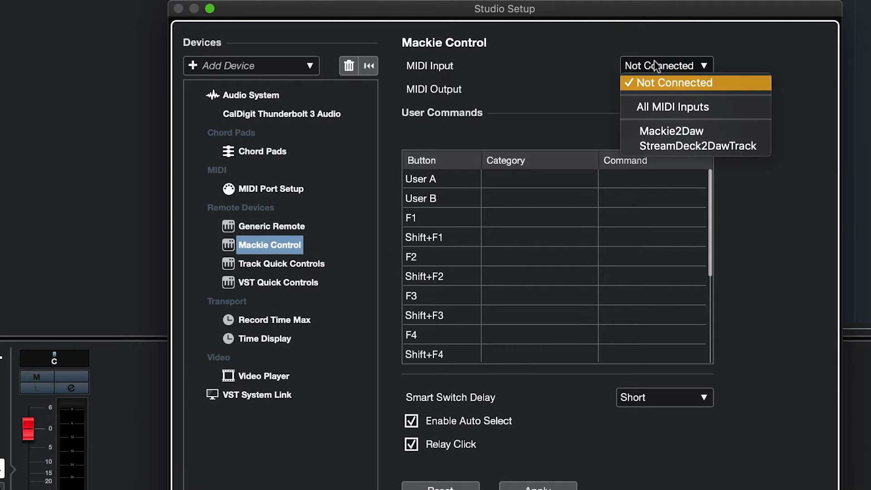
pyautogui.click(670, 131)
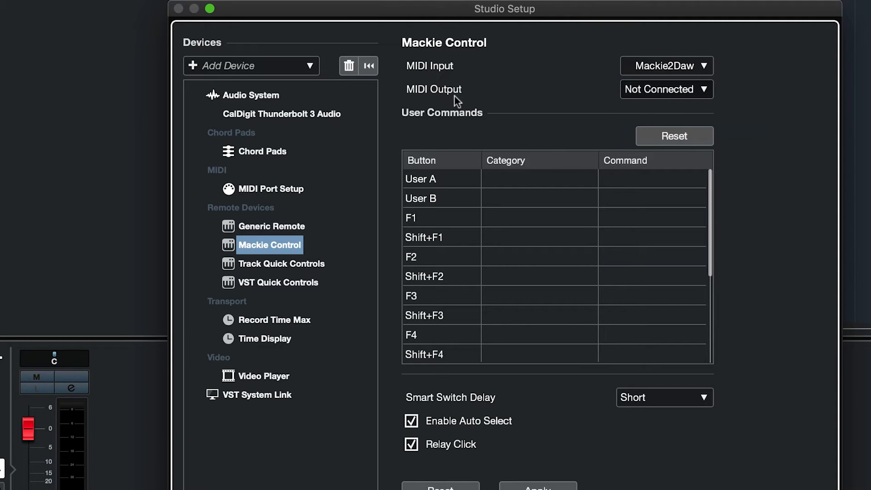
pyautogui.click(665, 89)
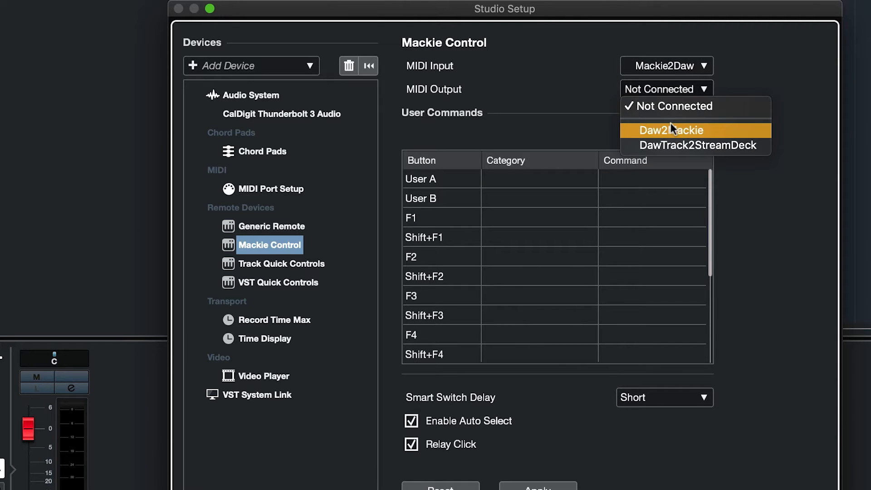
pyautogui.click(671, 130)
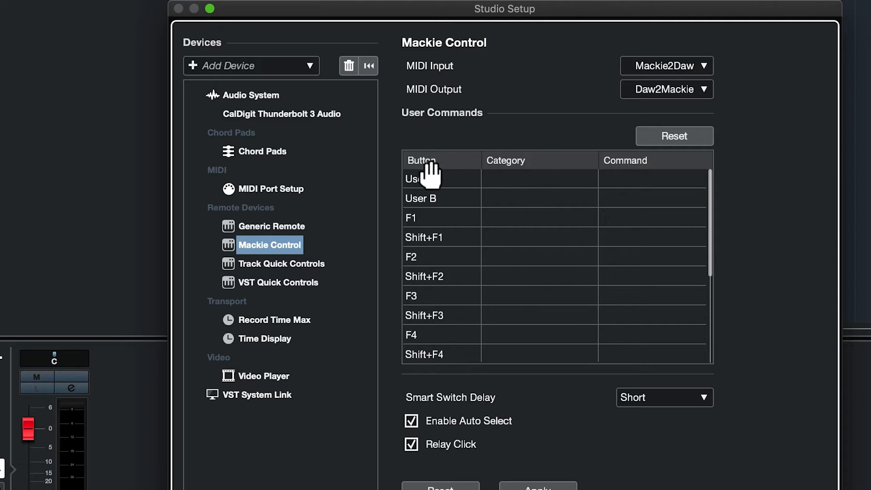
pyautogui.moveTo(574, 242)
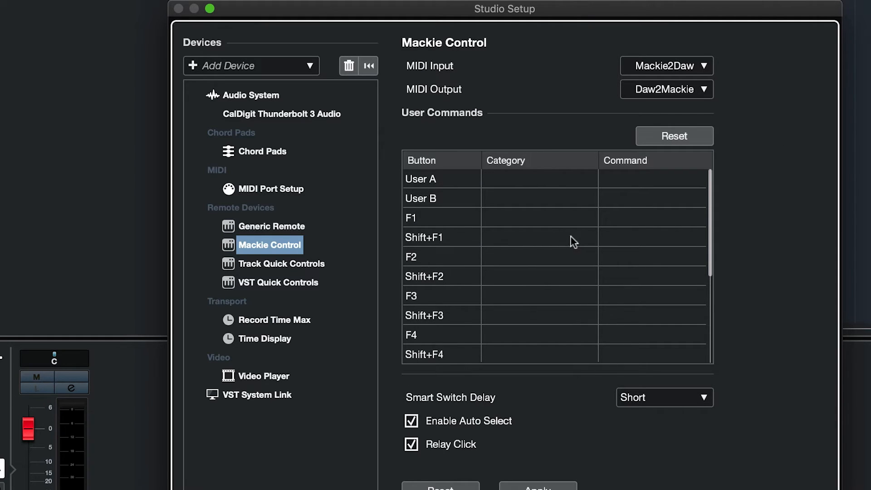
pyautogui.moveTo(531, 221)
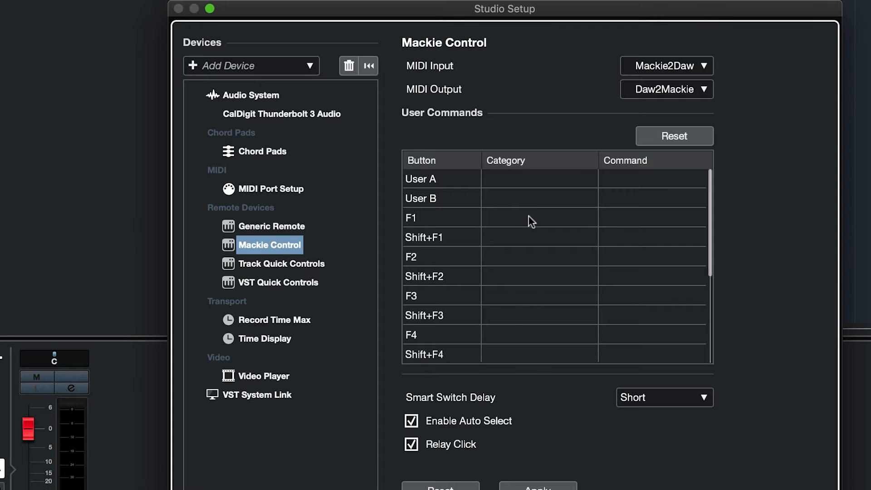
# Assign F1 to Add Track > Audio Mono and F2 to Add Track > Instrument
pyautogui.click(538, 218)
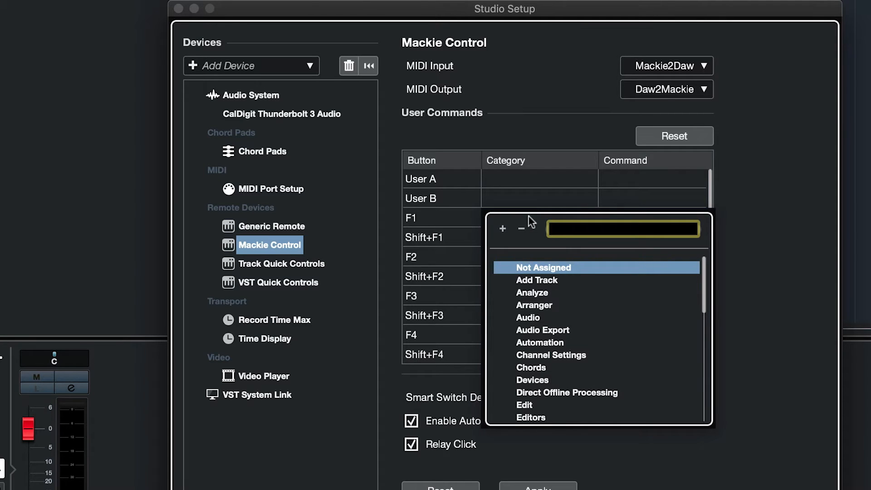
pyautogui.click(537, 280)
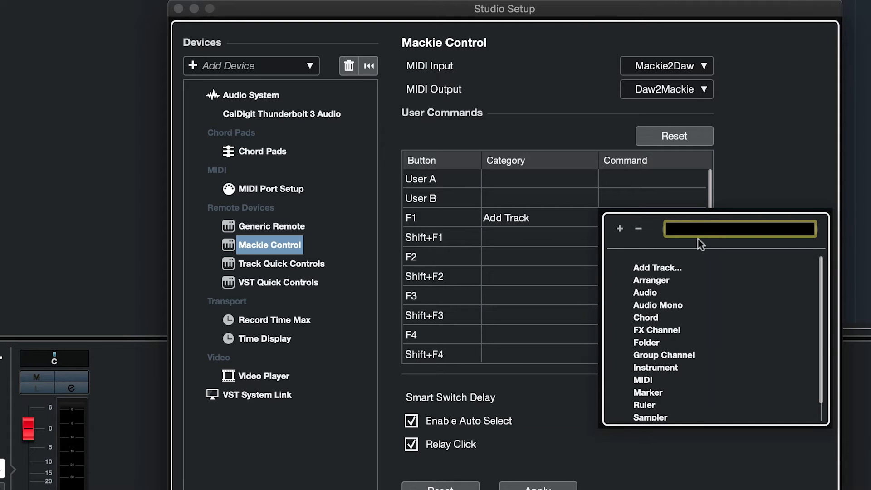
pyautogui.click(658, 305)
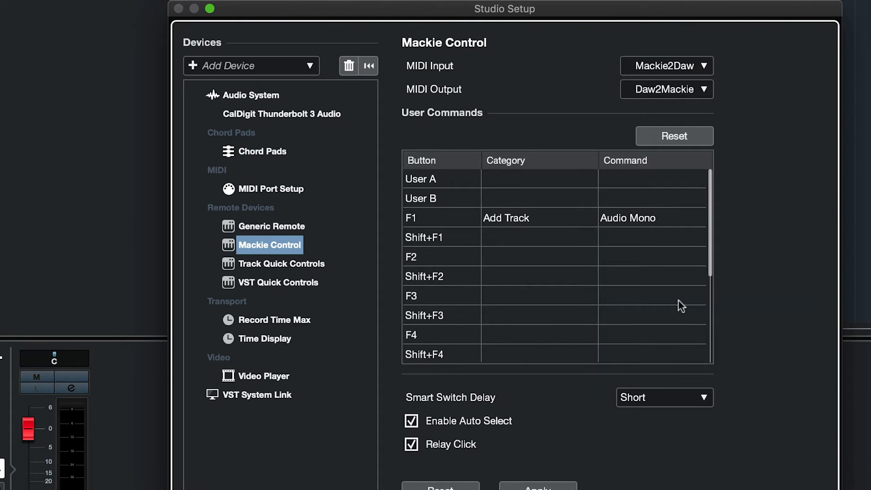
pyautogui.click(538, 257)
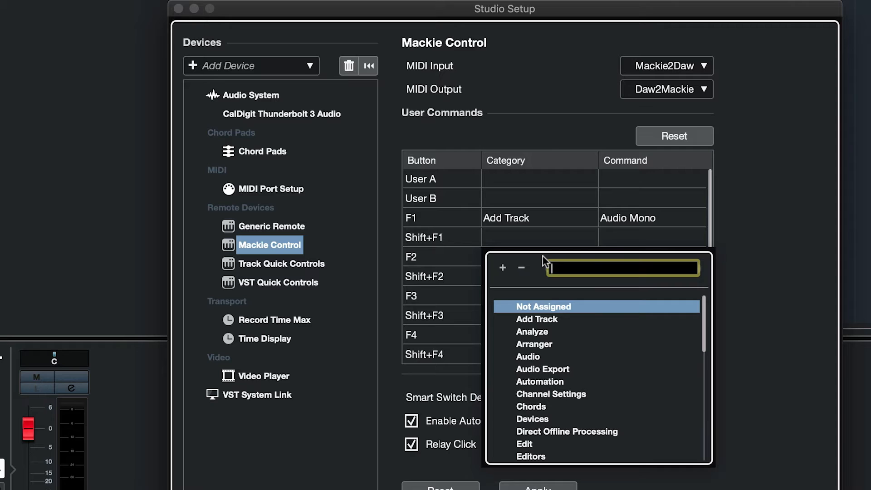
pyautogui.click(537, 319)
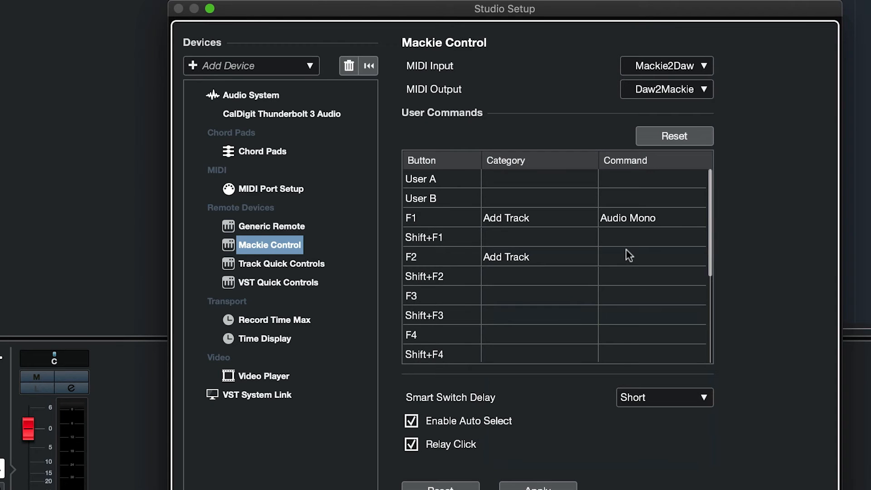
pyautogui.click(653, 257)
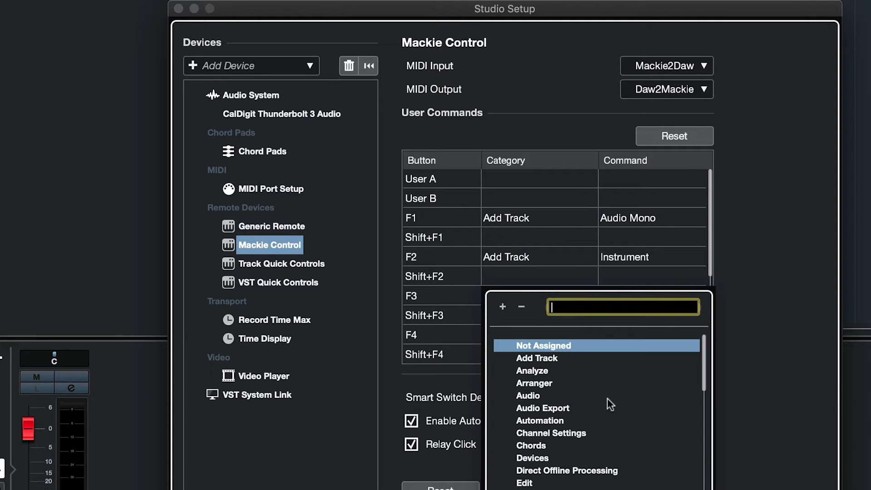
# Set F3's command category to Transport for Activate Metronome
pyautogui.scroll(-3)
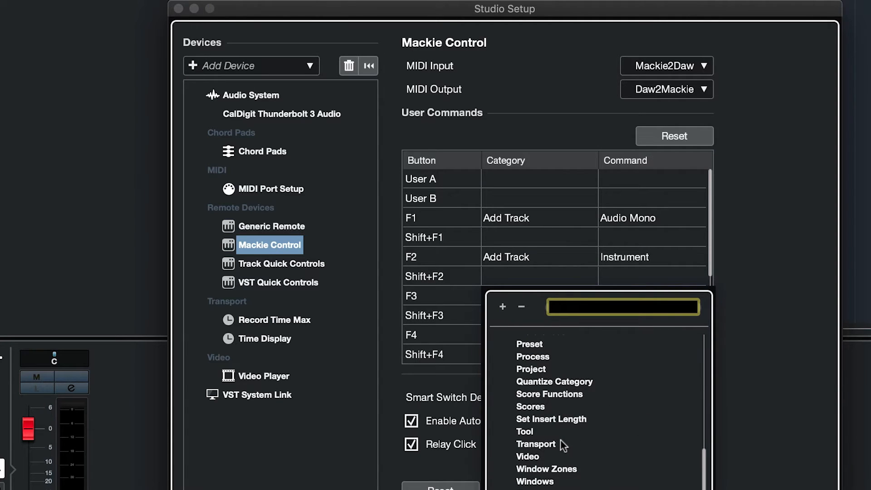
pyautogui.click(536, 444)
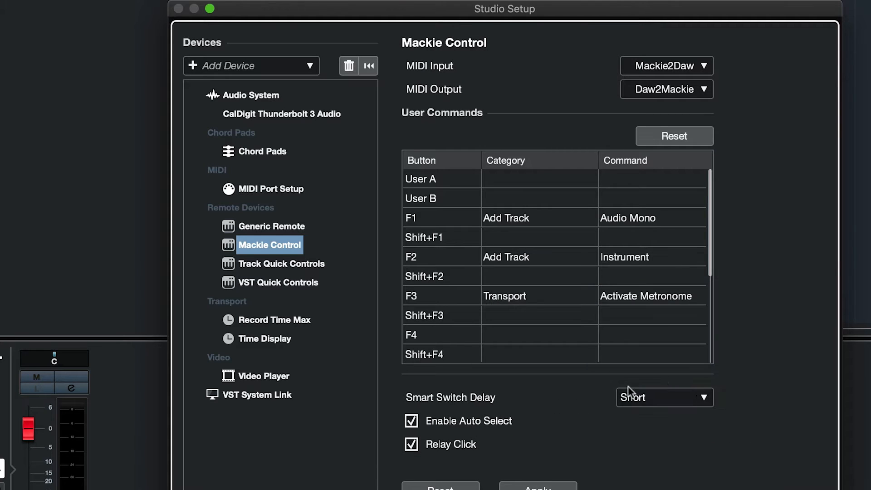
pyautogui.moveTo(554, 479)
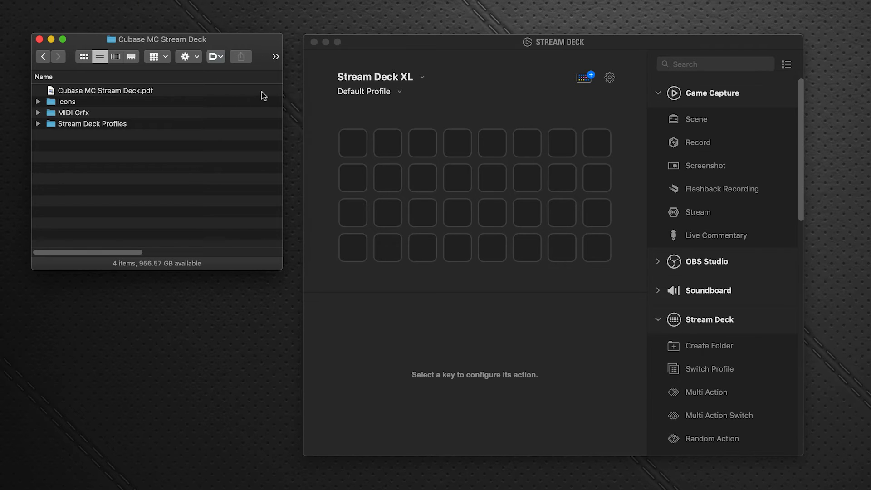
pyautogui.moveTo(356, 50)
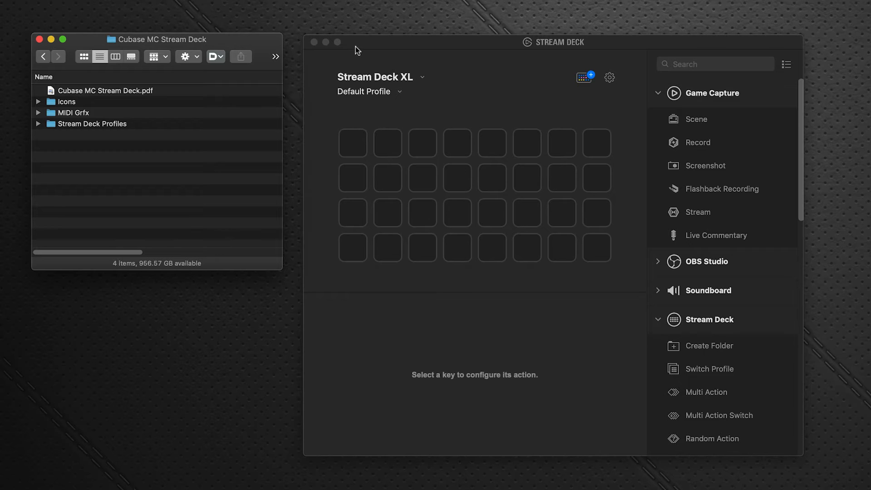
pyautogui.moveTo(322, 74)
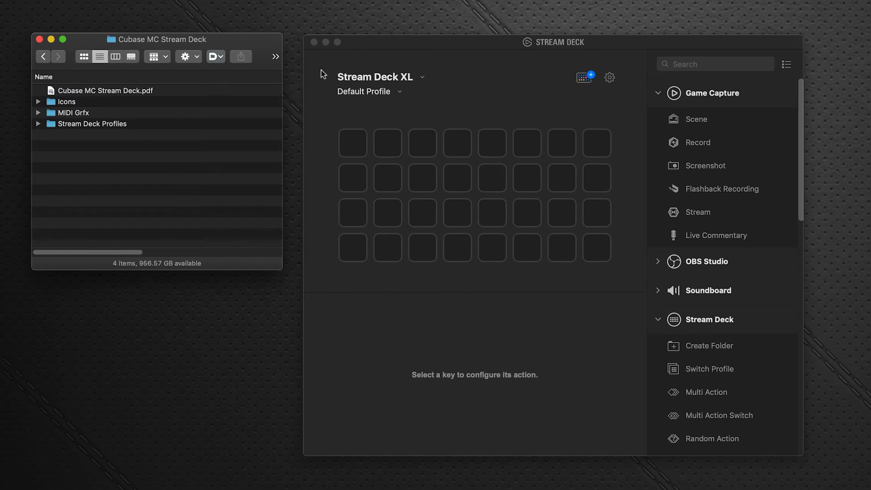
pyautogui.moveTo(38, 117)
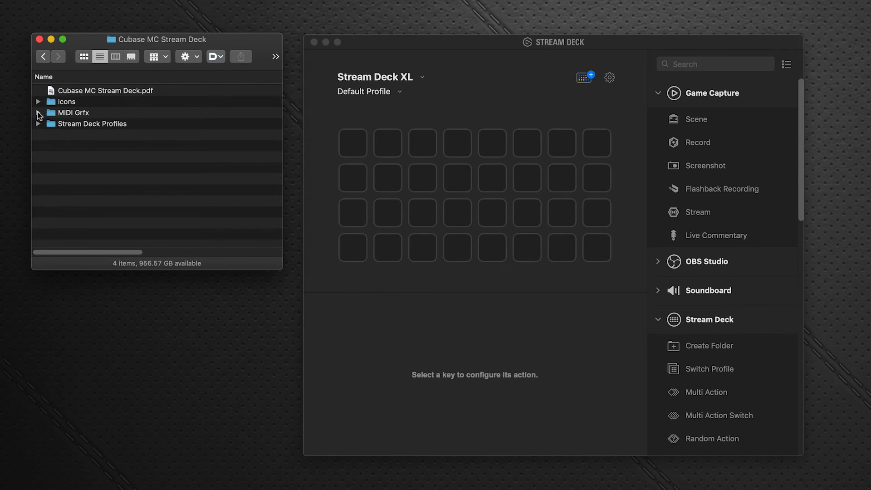
# Expand MIDI Grfx and its Mac subfolder to reveal the Trevliga Spel folder
pyautogui.click(38, 116)
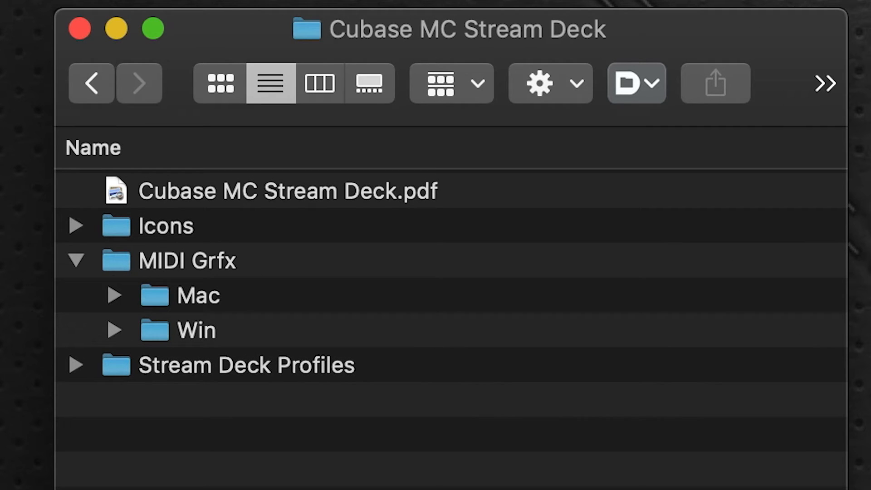
pyautogui.moveTo(137, 292)
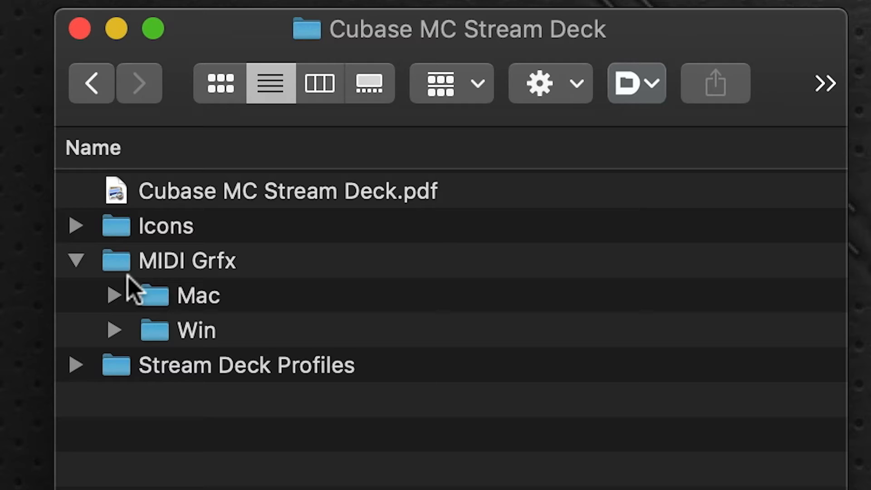
pyautogui.click(76, 259)
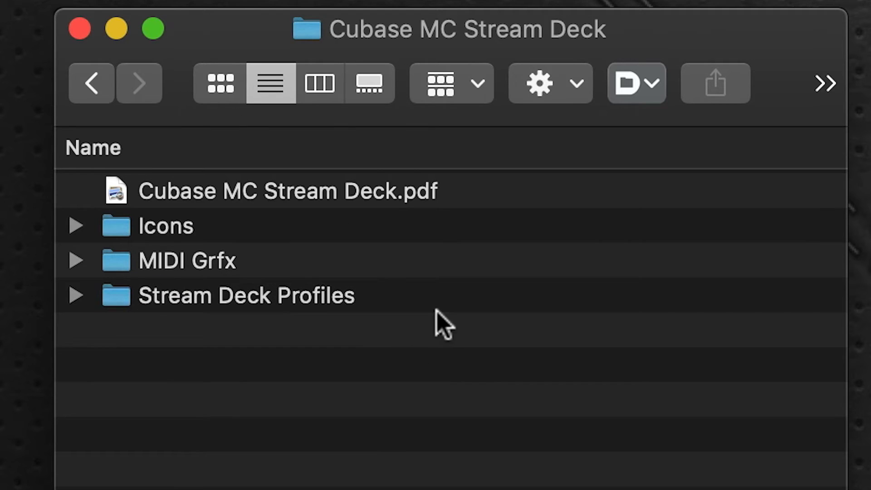
pyautogui.moveTo(493, 39)
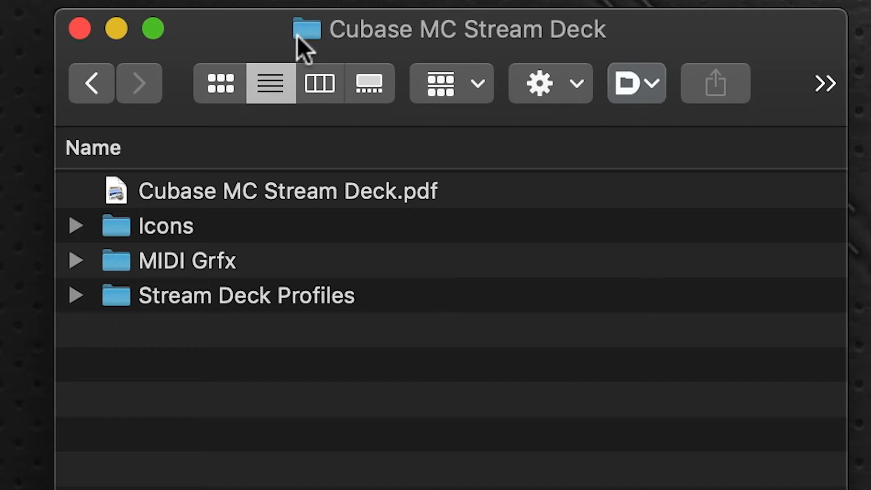
pyautogui.moveTo(84, 230)
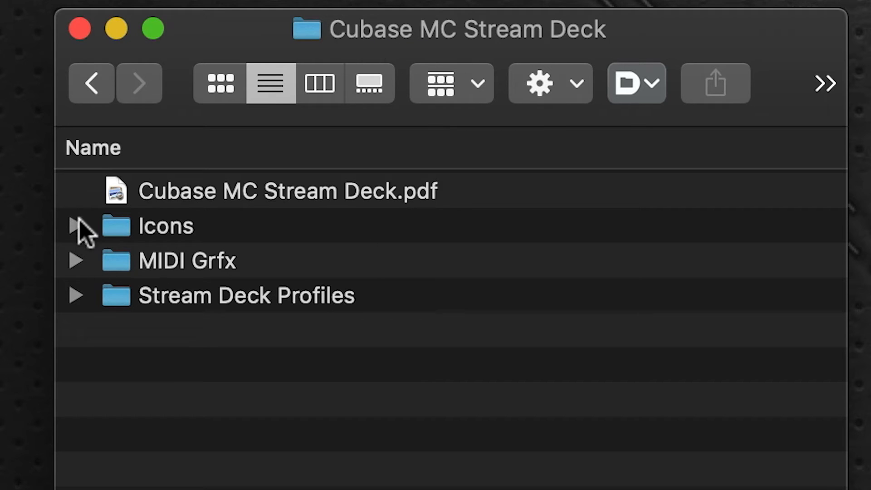
pyautogui.moveTo(80, 272)
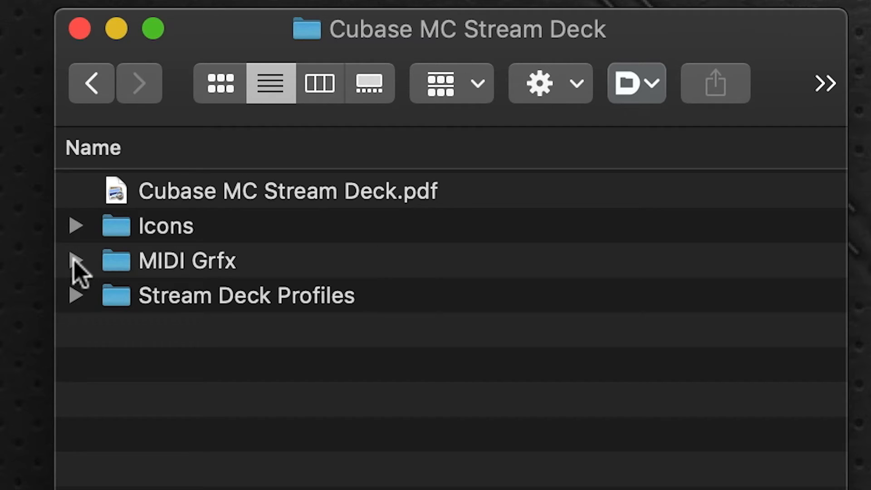
pyautogui.click(77, 260)
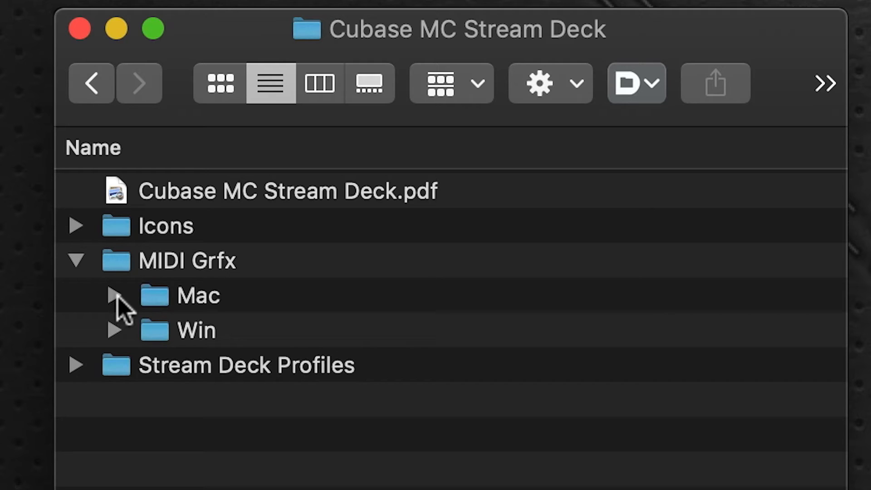
pyautogui.click(114, 295)
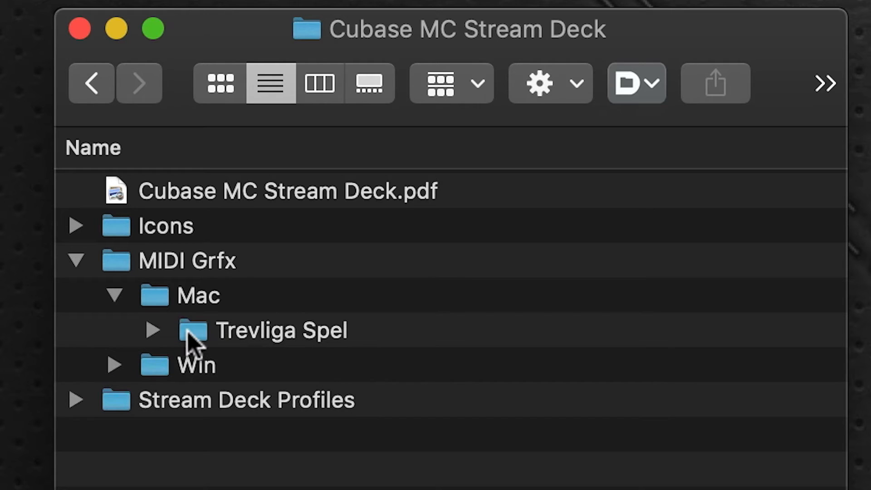
pyautogui.moveTo(208, 336)
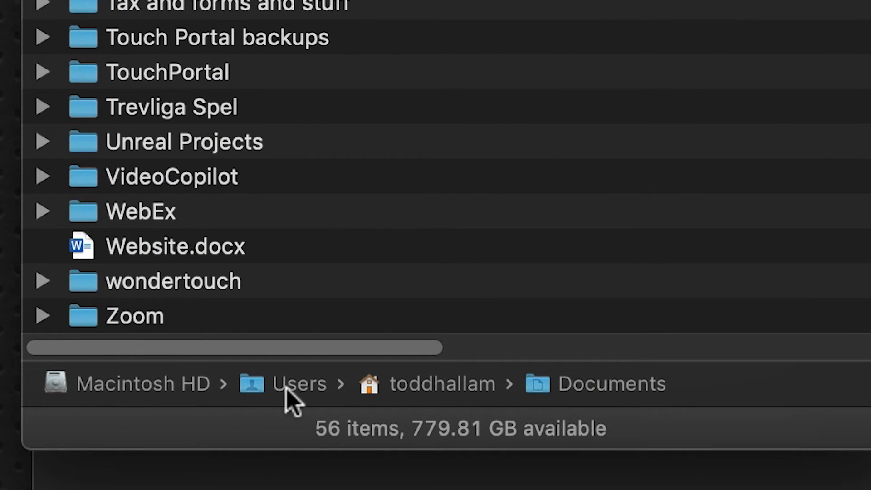
pyautogui.moveTo(517, 394)
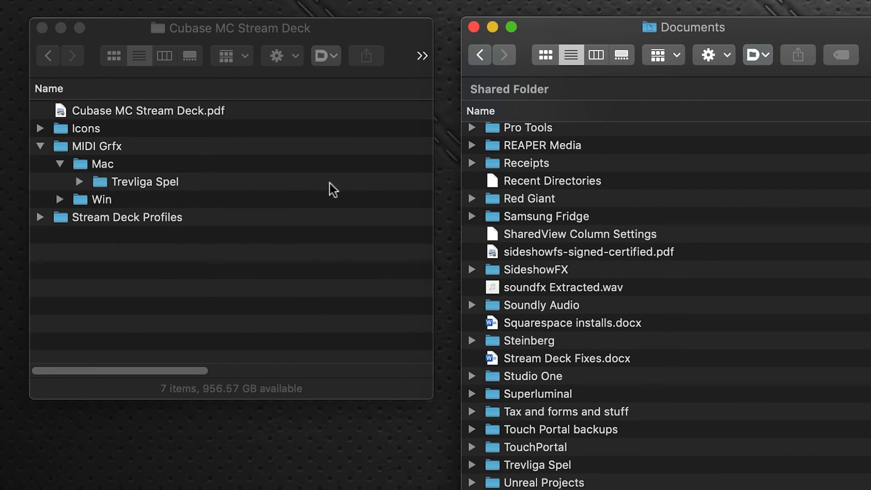
# Drag the Trevliga Spel folder from MIDI Grfx > Mac into the Documents window
pyautogui.moveTo(148, 181); pyautogui.dragTo(750, 200)
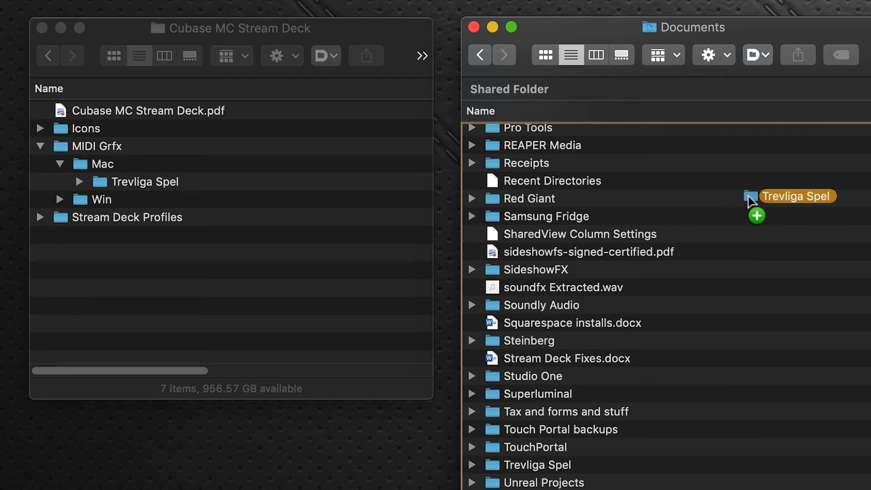
pyautogui.moveTo(751, 196); pyautogui.dragTo(103, 163)
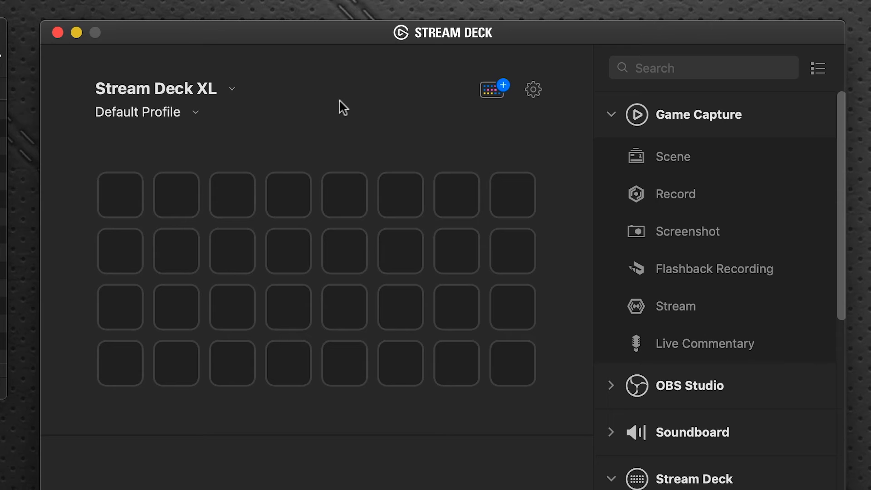
pyautogui.moveTo(158, 64)
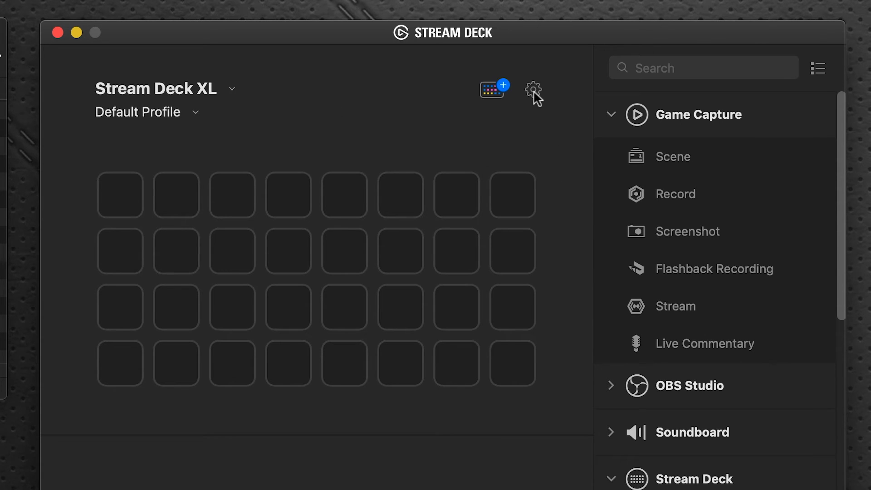
# From the XL's profile preferences, choose Import… to browse the Cubase MC Stream Deck folder
pyautogui.click(533, 92)
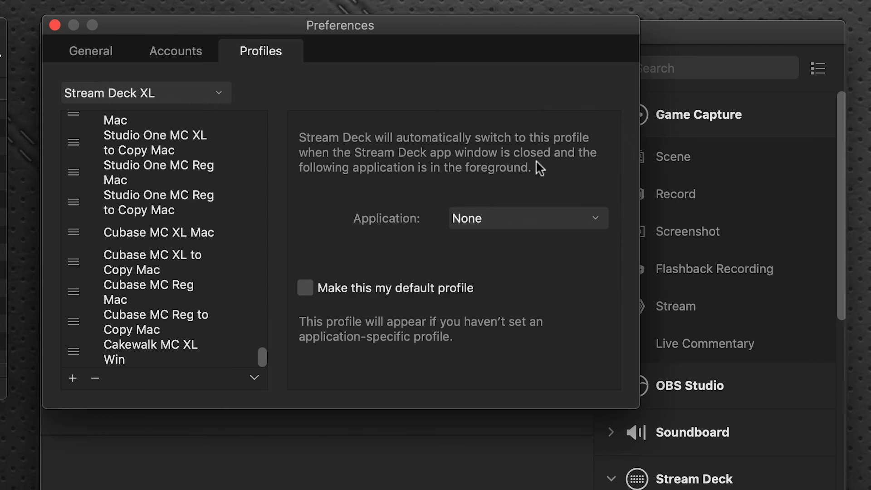
pyautogui.moveTo(258, 383)
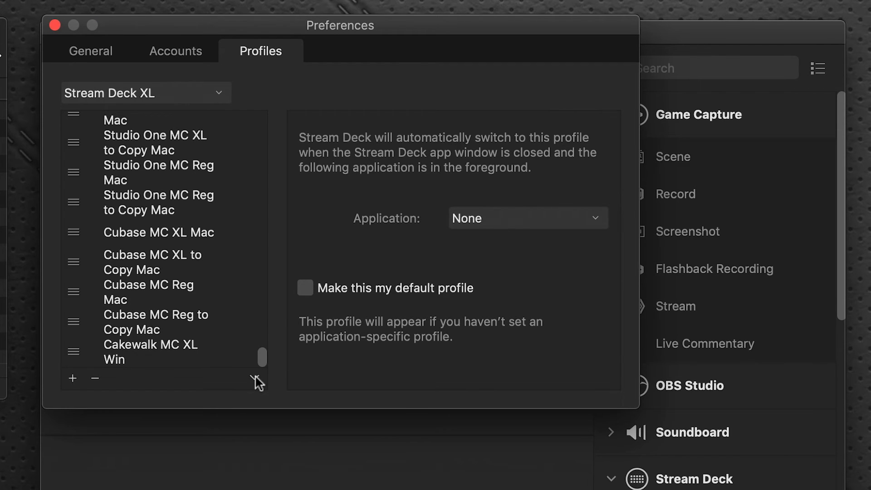
pyautogui.click(254, 378)
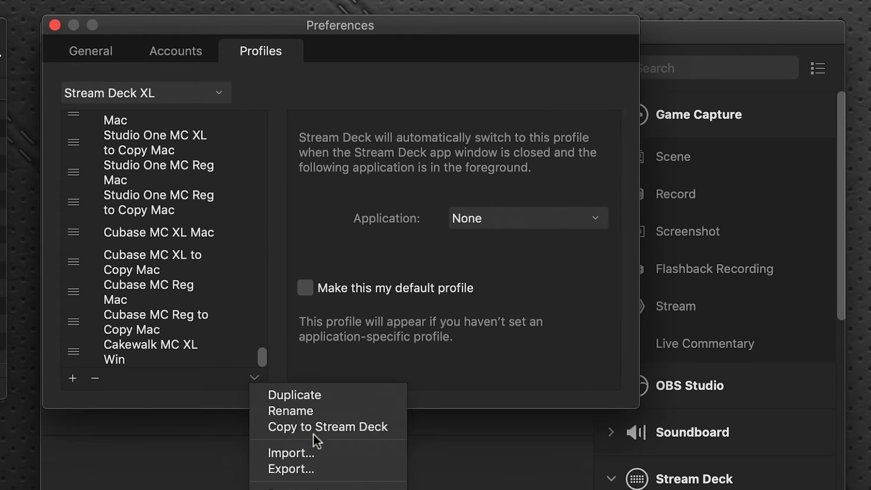
pyautogui.click(290, 453)
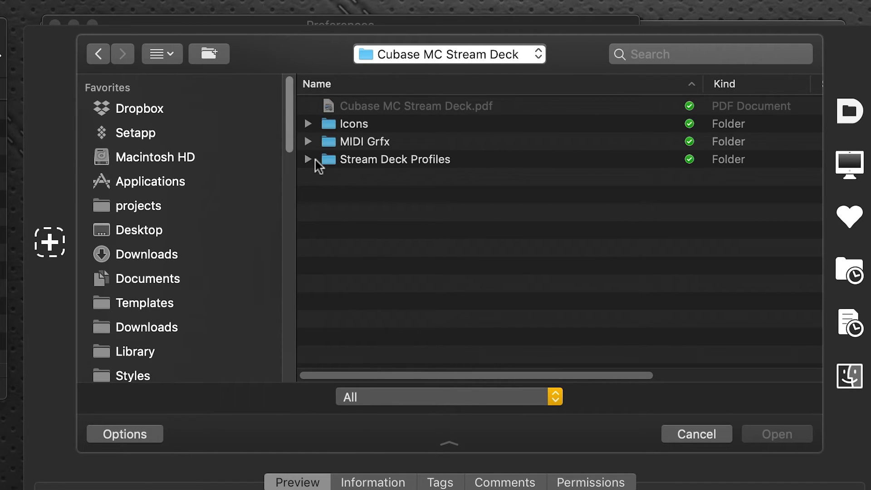
# Expand Stream Deck Profiles > Mac to reveal the Cubase MC Reg and XL profile files
pyautogui.click(310, 159)
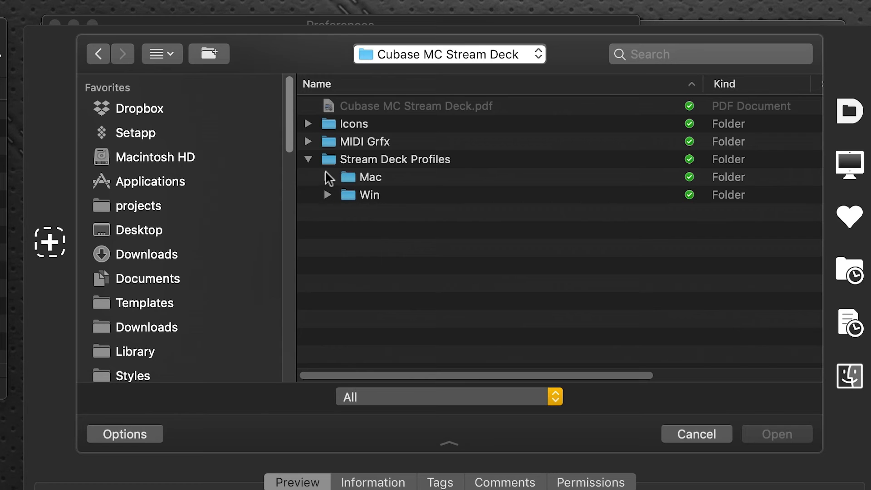
pyautogui.click(329, 177)
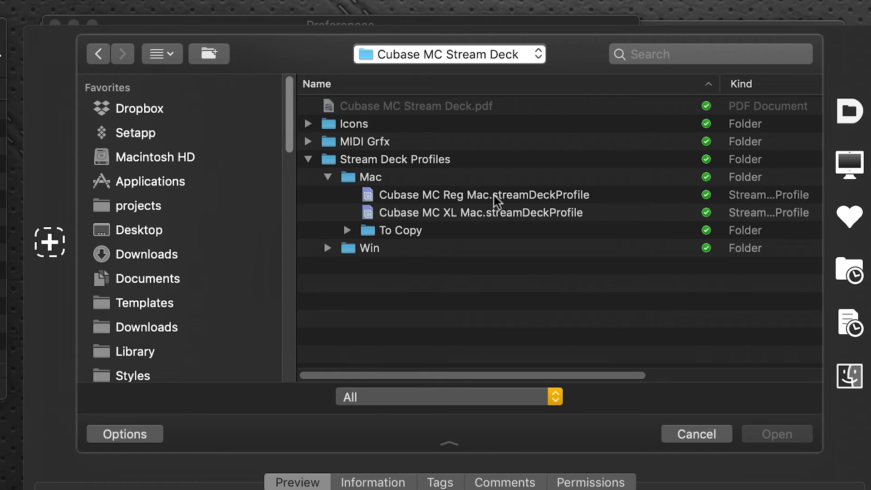
pyautogui.moveTo(445, 221)
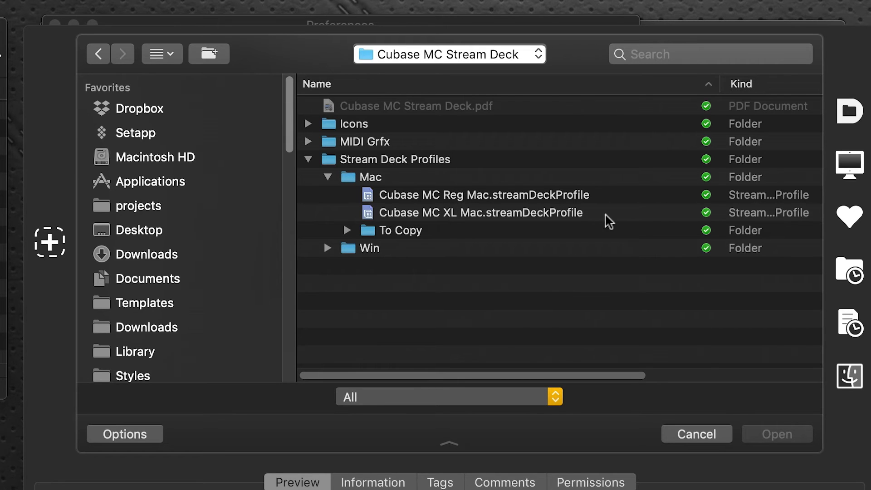
pyautogui.moveTo(511, 234)
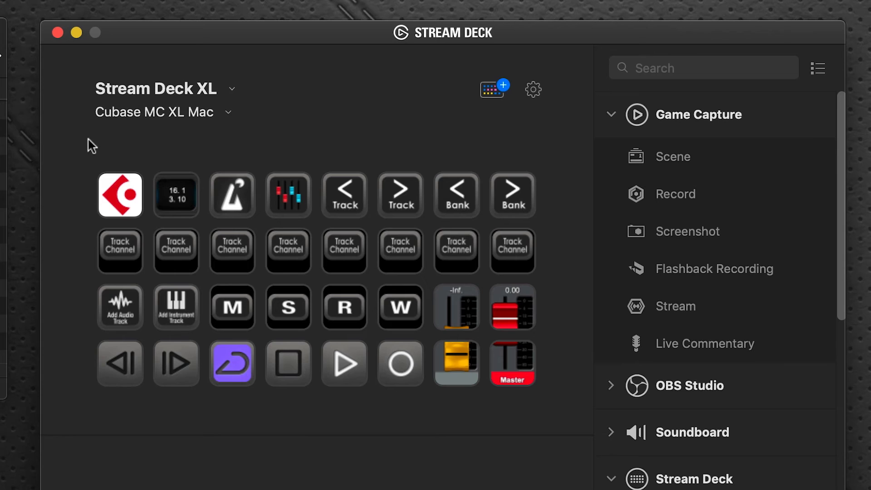
pyautogui.moveTo(65, 444)
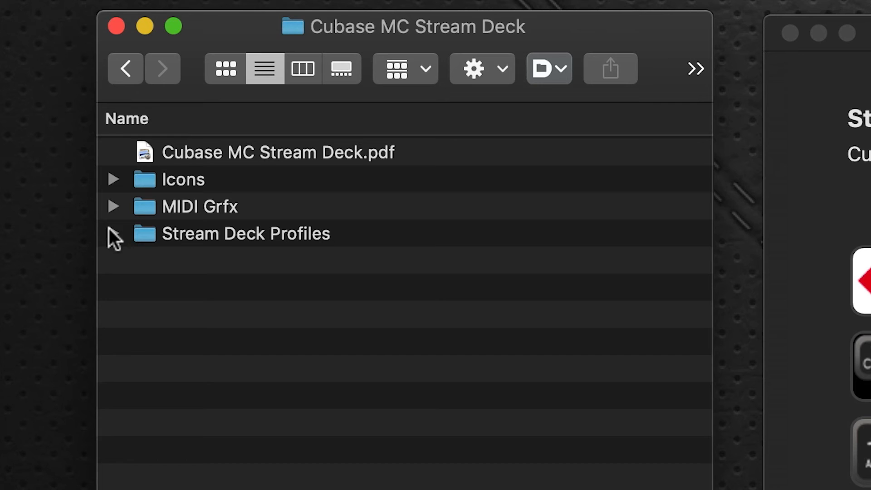
# Expand Stream Deck Profiles and To Copy to show the Cubase MC Reg and XL to Copy profiles
pyautogui.click(113, 233)
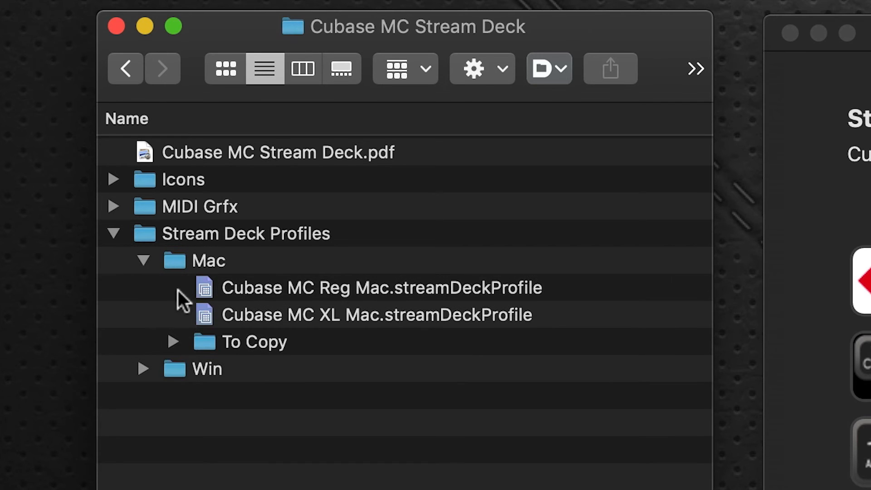
pyautogui.moveTo(283, 353)
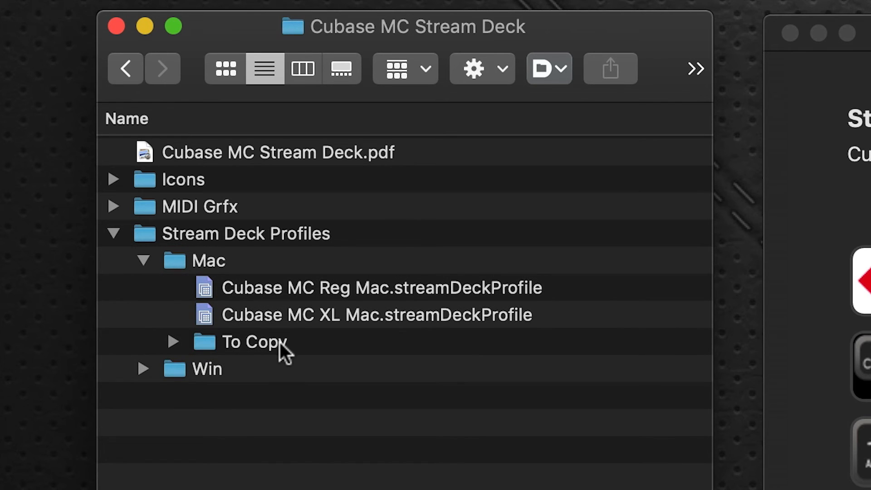
pyautogui.moveTo(175, 347)
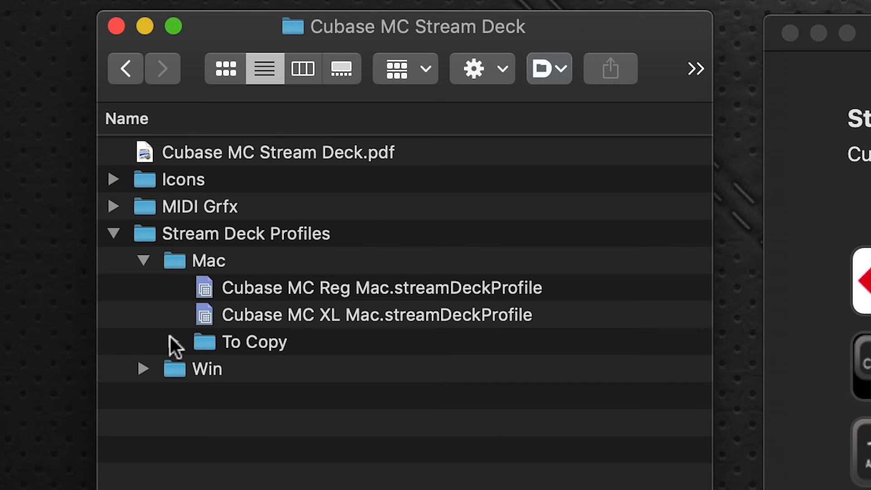
pyautogui.click(173, 342)
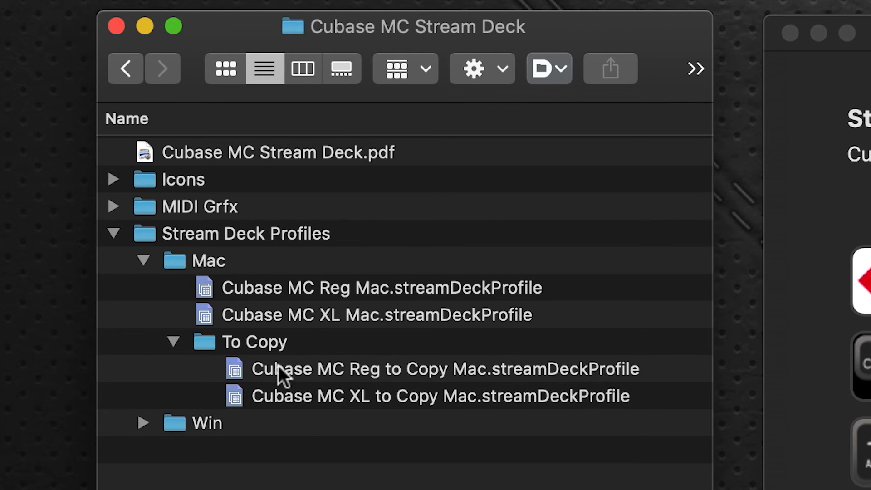
pyautogui.moveTo(439, 376)
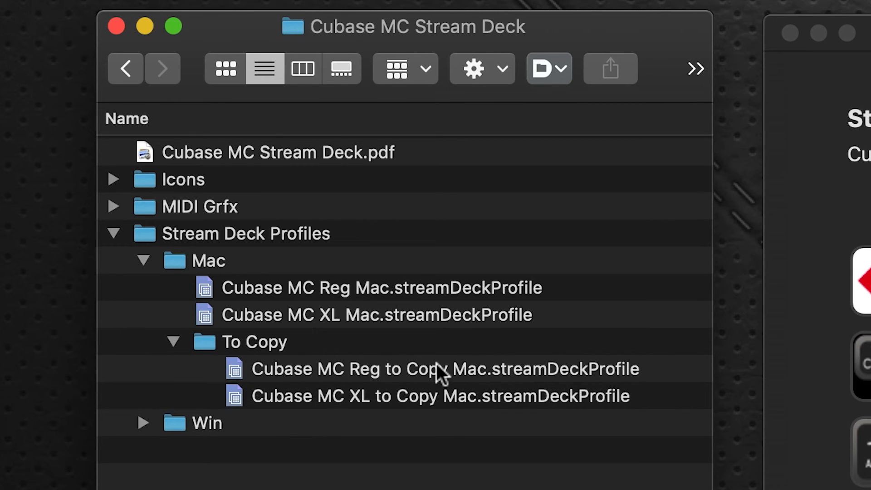
pyautogui.moveTo(397, 405)
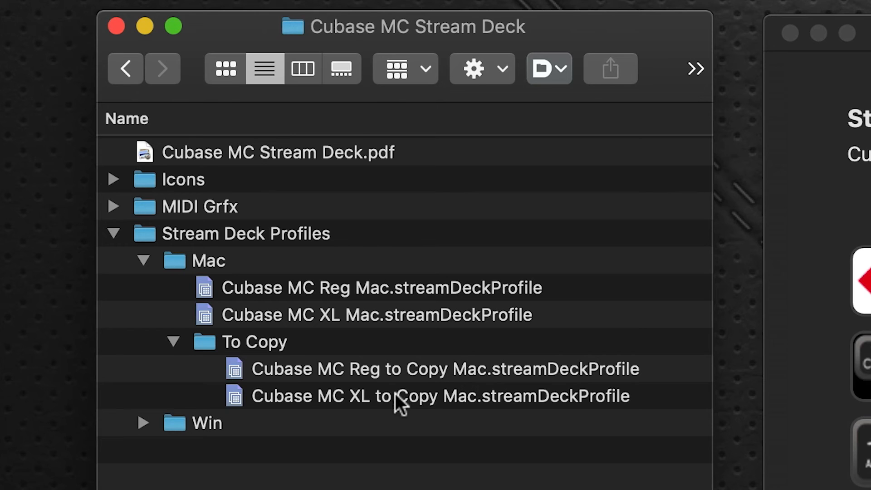
pyautogui.moveTo(491, 377)
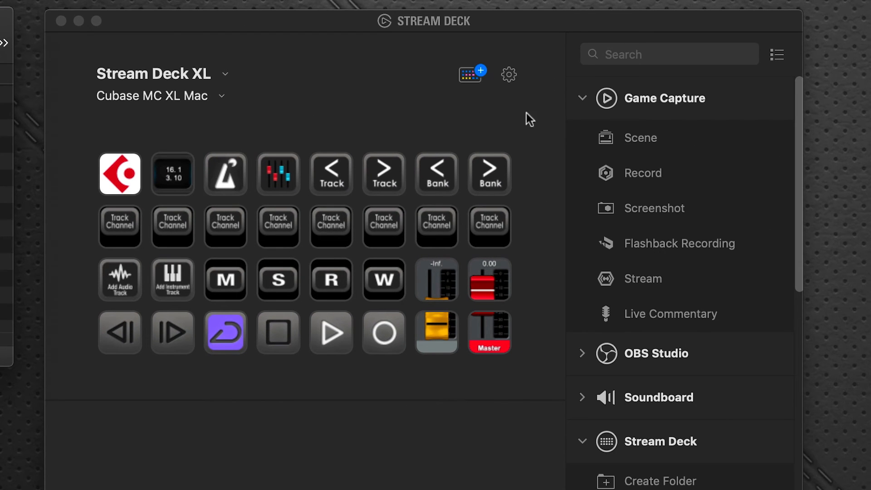
pyautogui.moveTo(382, 128)
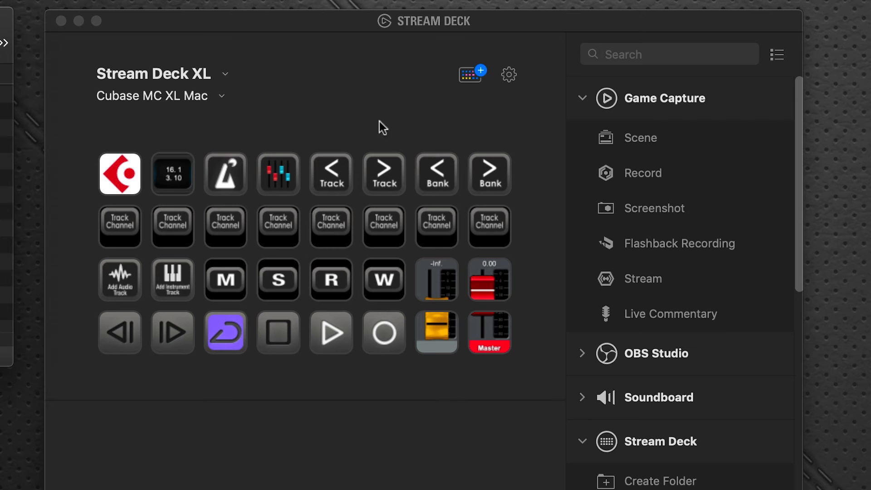
pyautogui.moveTo(156, 207)
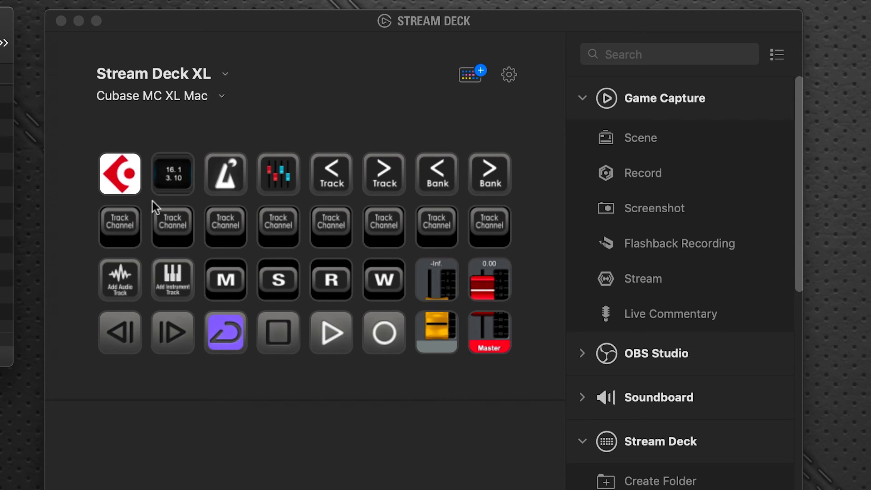
pyautogui.moveTo(302, 106)
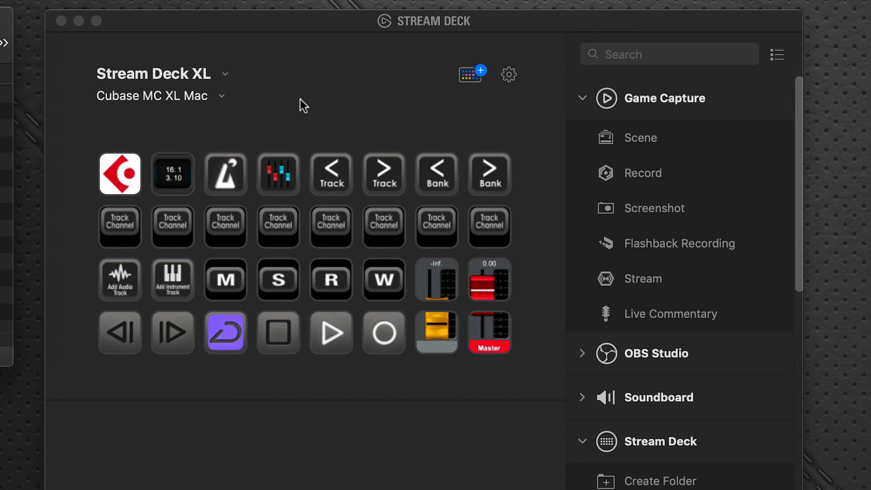
pyautogui.moveTo(222, 103)
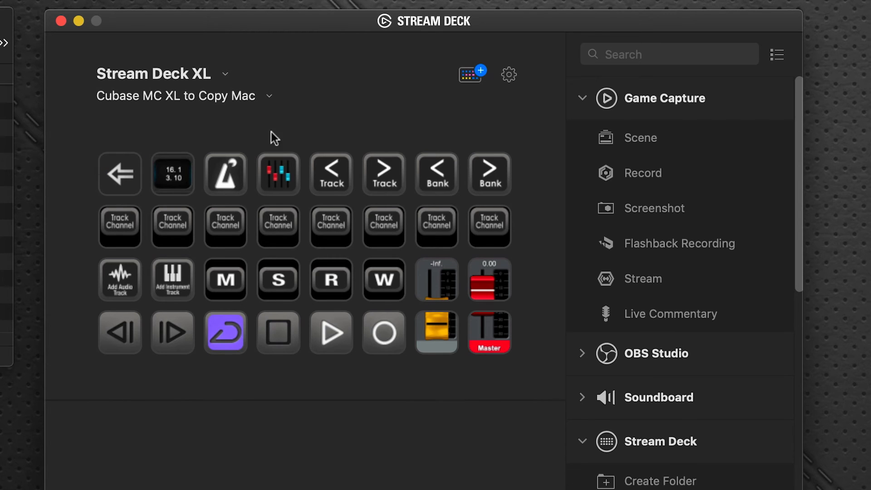
pyautogui.moveTo(468, 278)
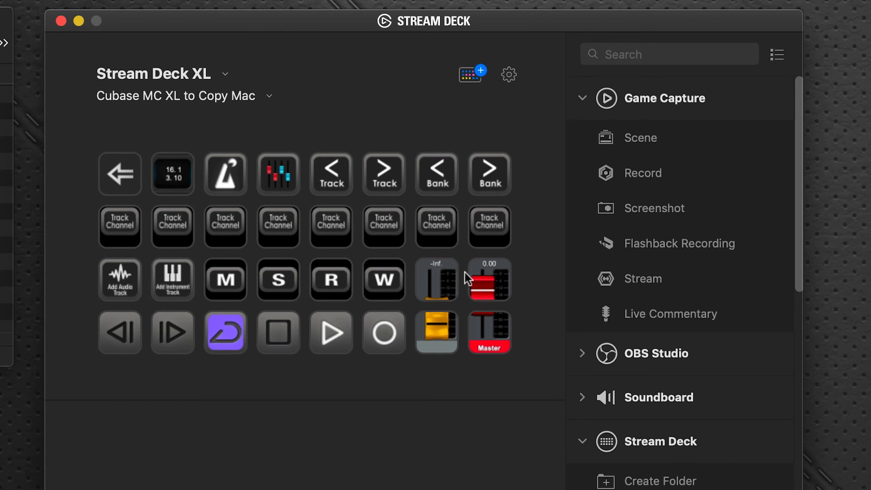
pyautogui.moveTo(109, 177)
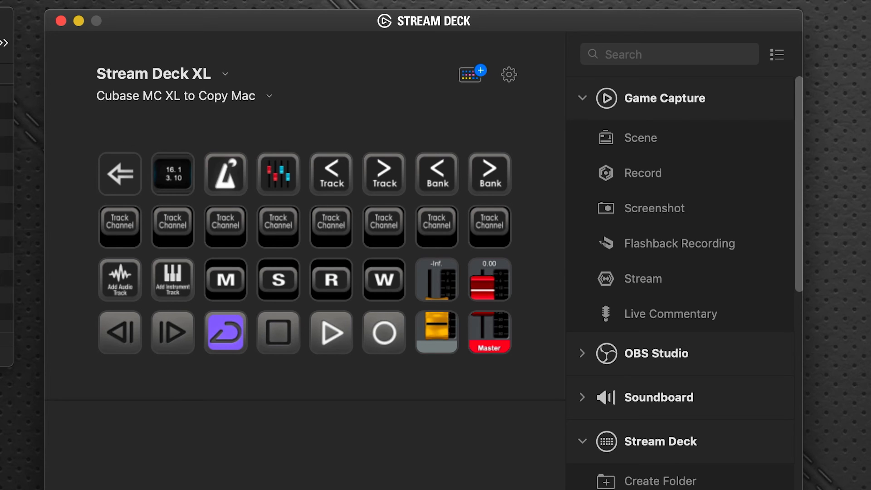
pyautogui.moveTo(124, 180)
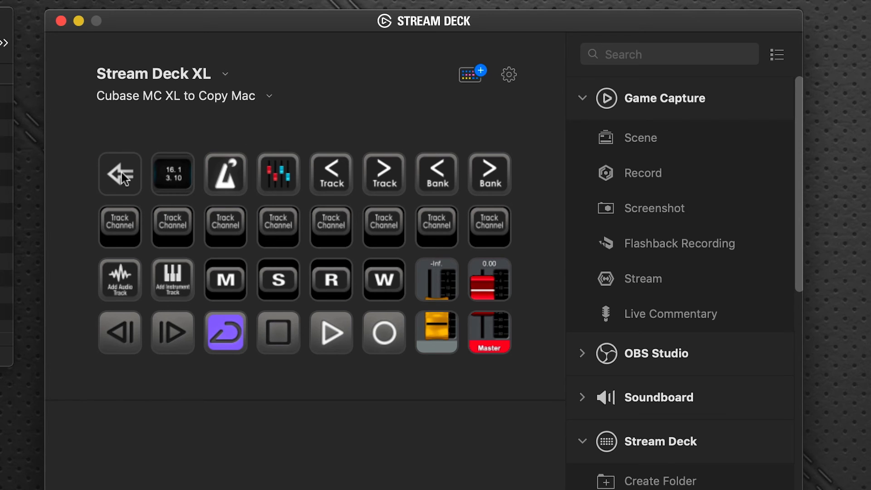
# Return to the top-level page and bring up the copy actions for the Cubase folder key
pyautogui.click(120, 173)
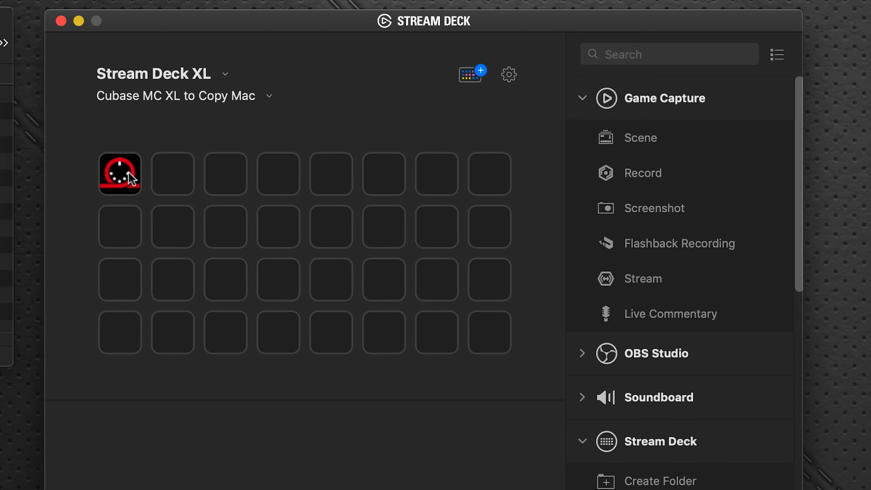
pyautogui.click(119, 173)
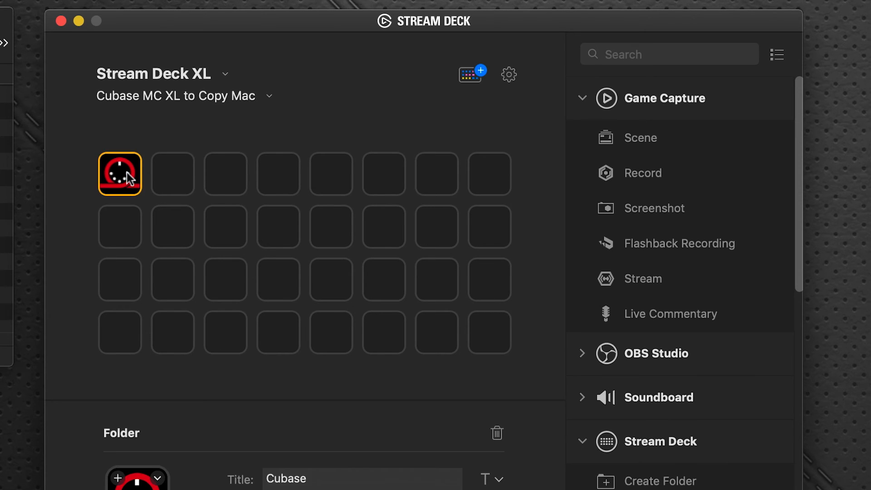
pyautogui.rightClick(119, 173)
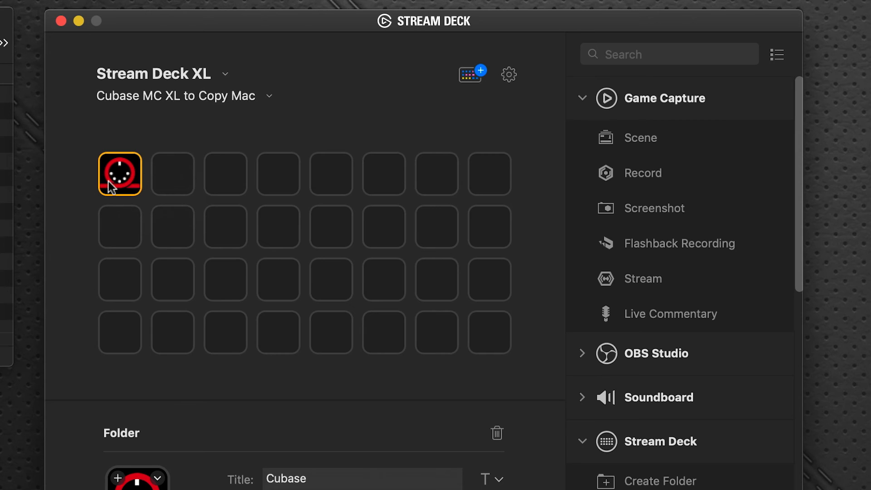
pyautogui.moveTo(355, 199)
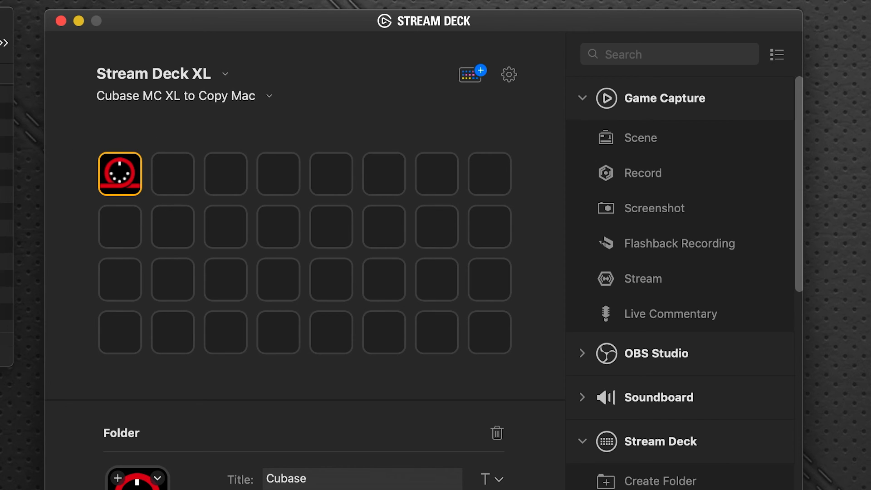
pyautogui.moveTo(289, 198)
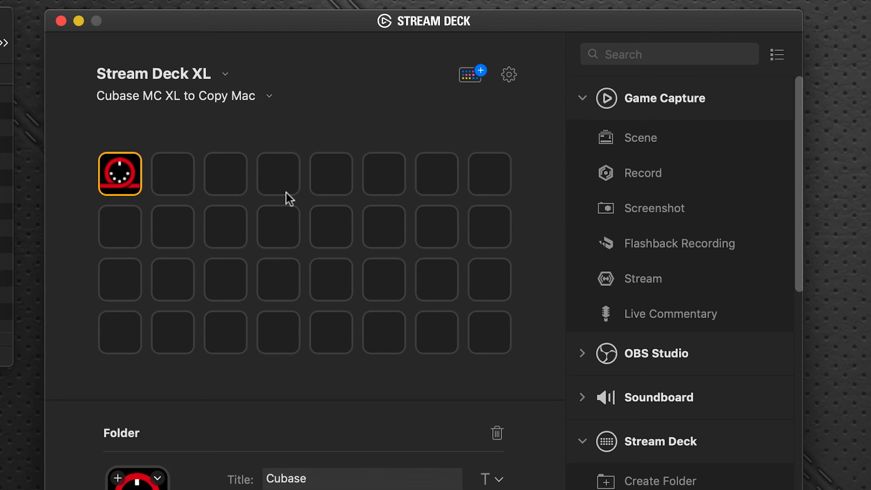
pyautogui.moveTo(355, 145)
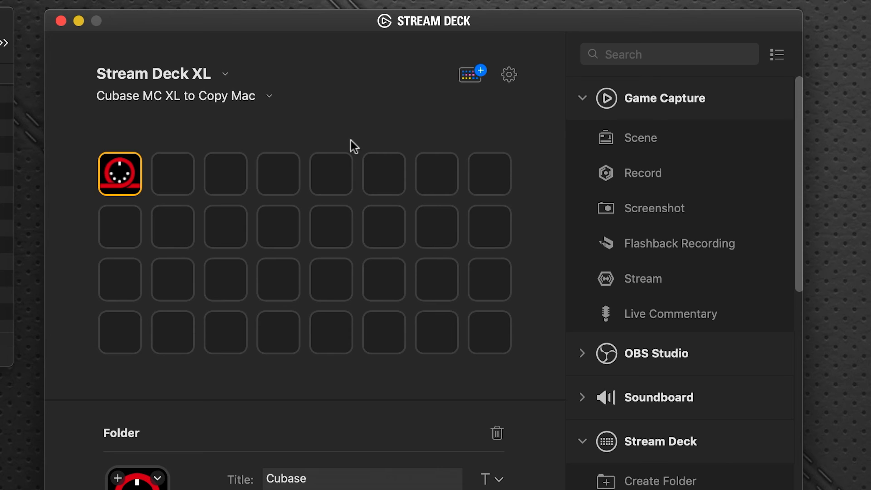
pyautogui.moveTo(427, 432)
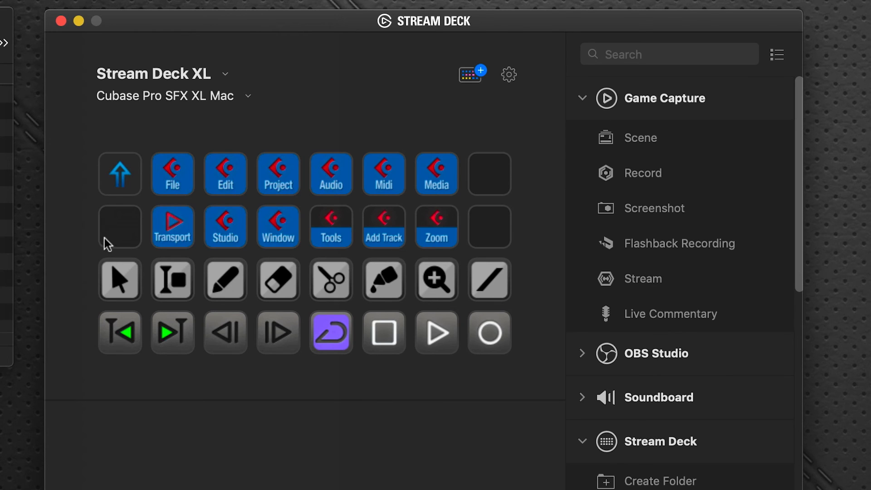
pyautogui.moveTo(121, 240)
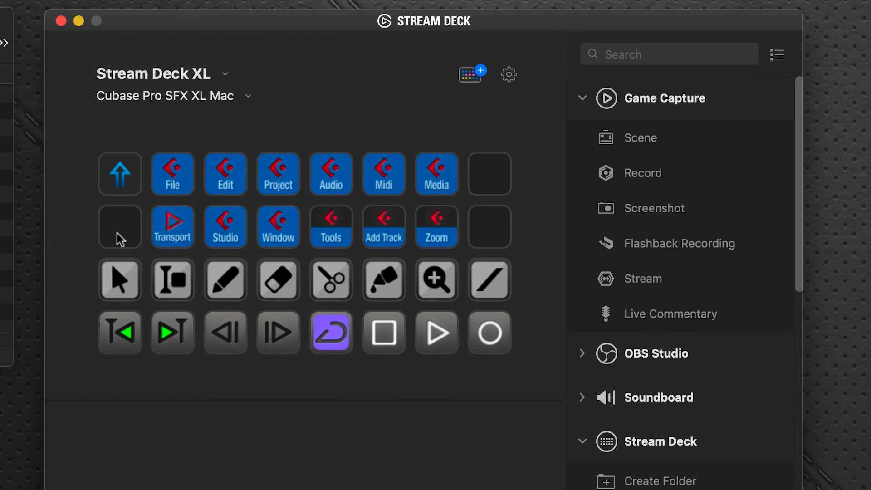
# Paste the Cubase folder into the empty first key of the second row
pyautogui.rightClick(120, 227)
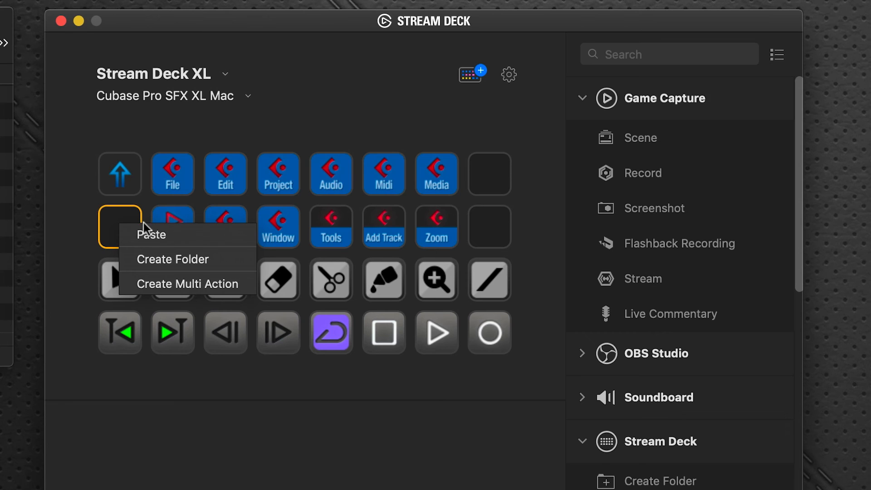
pyautogui.click(151, 234)
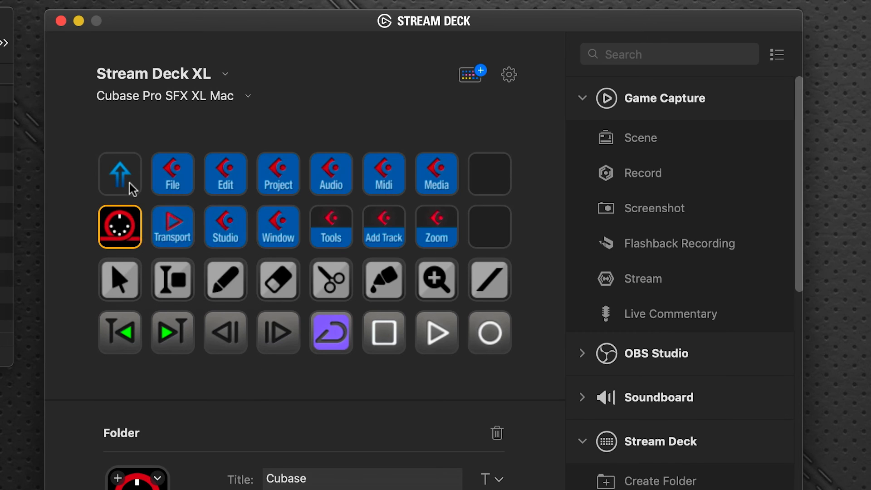
pyautogui.moveTo(222, 384)
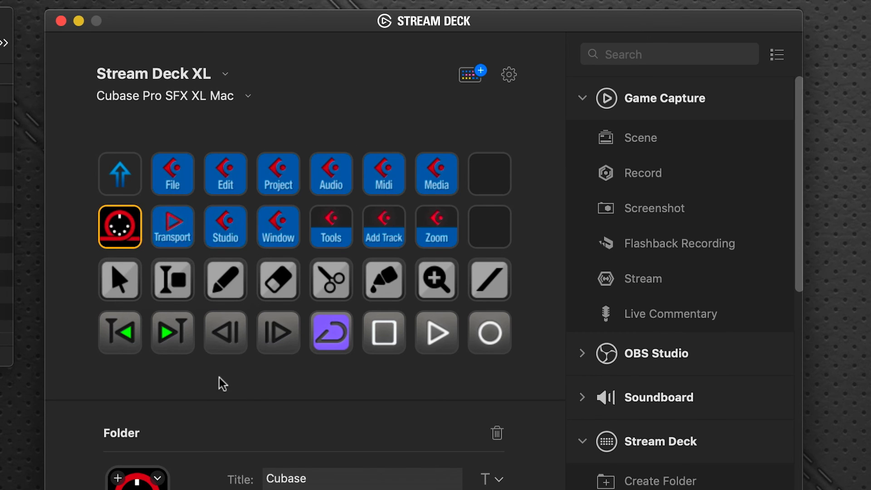
pyautogui.moveTo(136, 240)
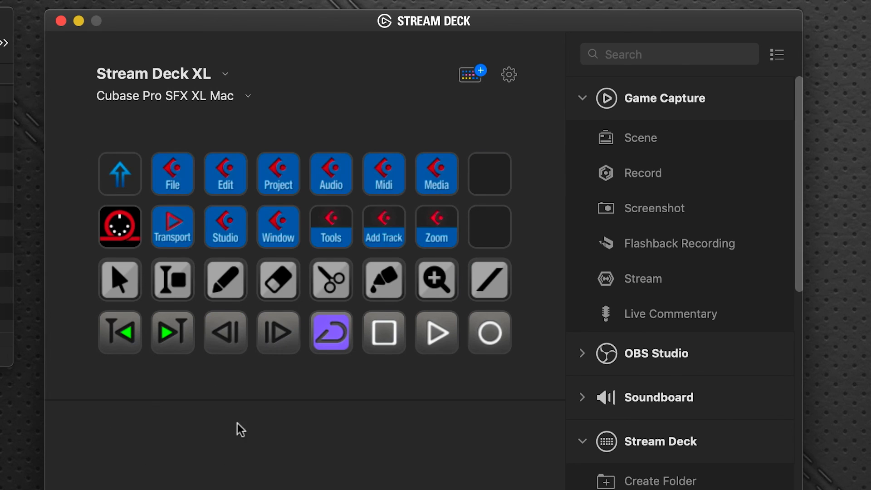
pyautogui.moveTo(118, 109)
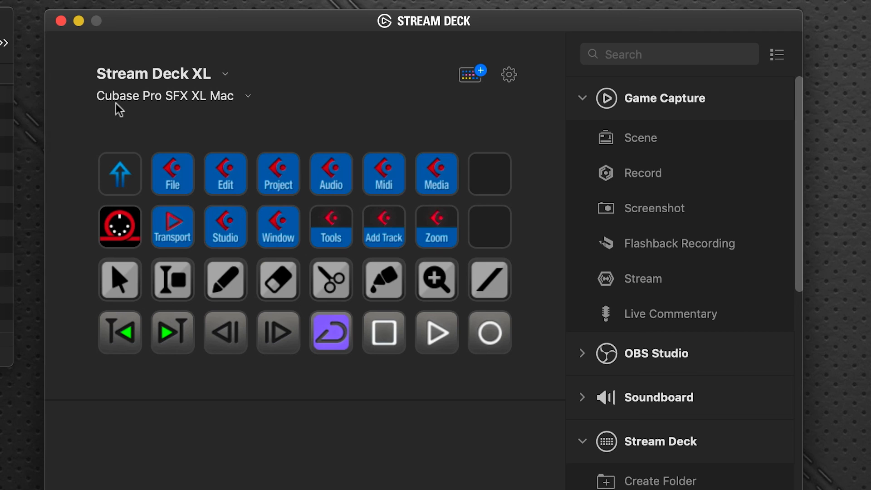
pyautogui.moveTo(129, 114)
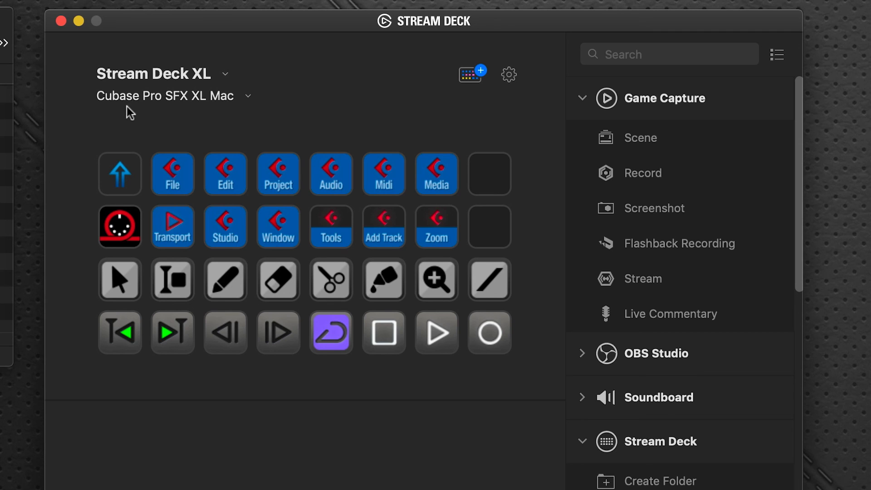
pyautogui.moveTo(120, 233)
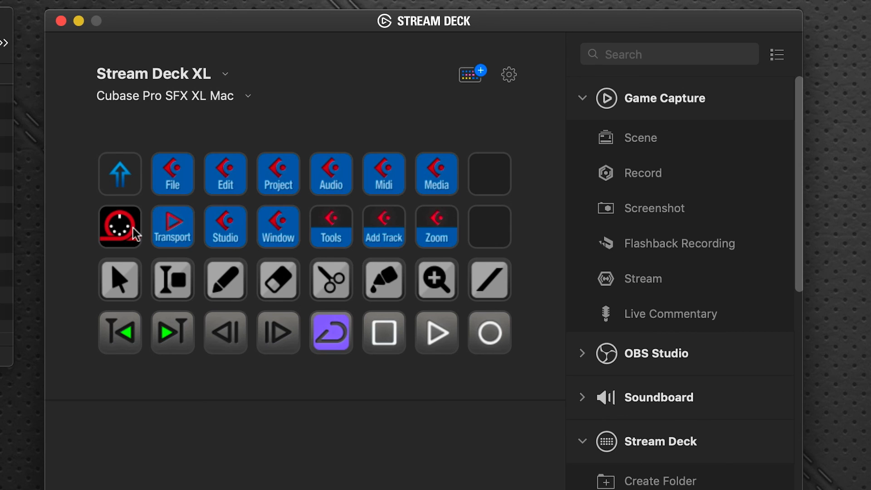
pyautogui.moveTo(408, 202)
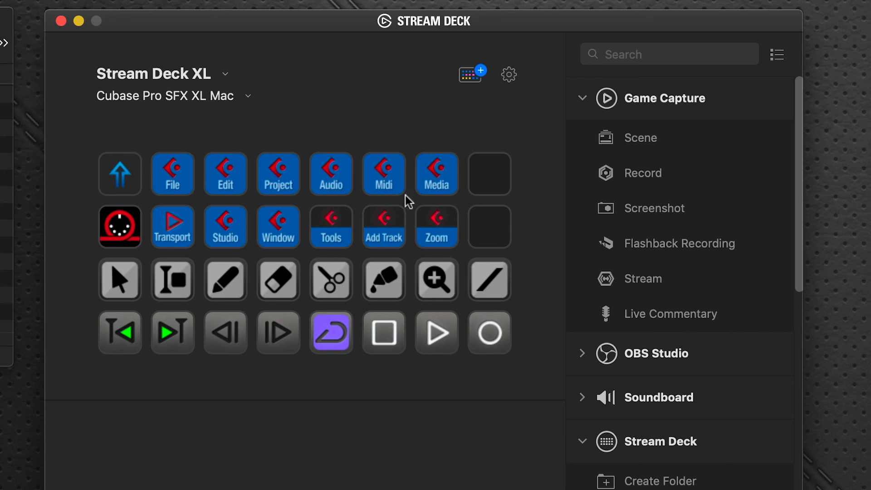
pyautogui.moveTo(351, 226)
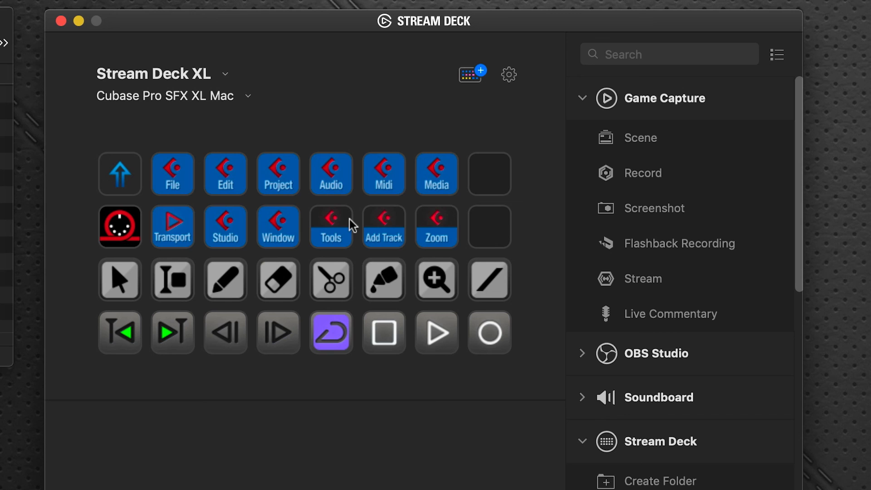
pyautogui.moveTo(230, 217)
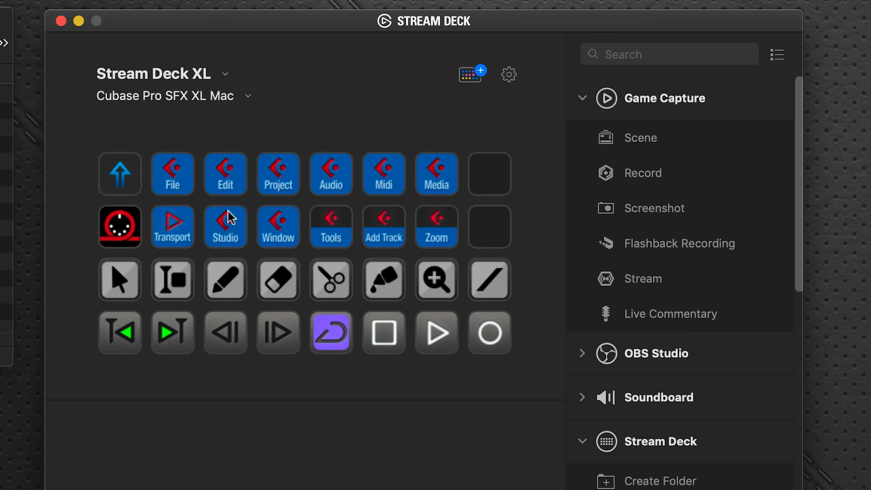
pyautogui.moveTo(149, 233)
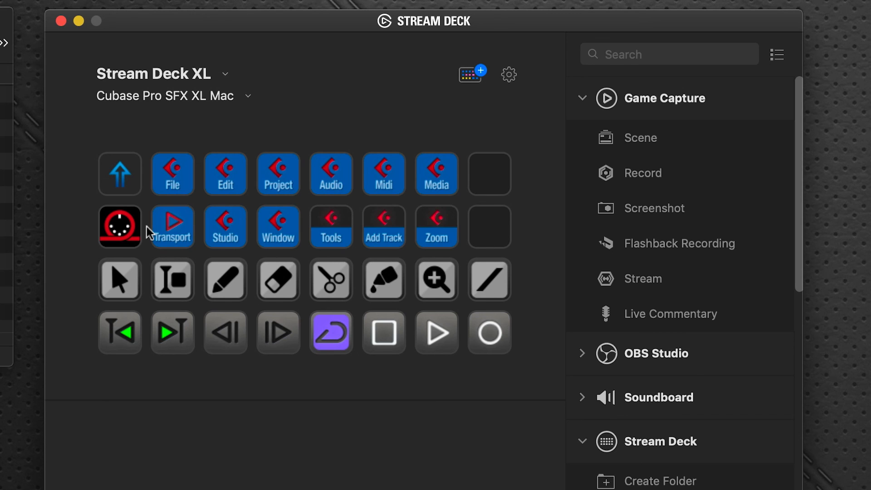
pyautogui.moveTo(138, 226)
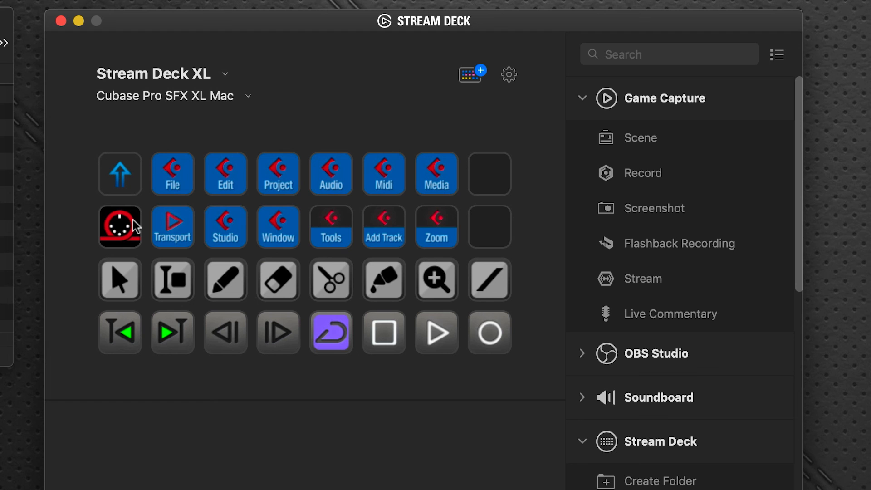